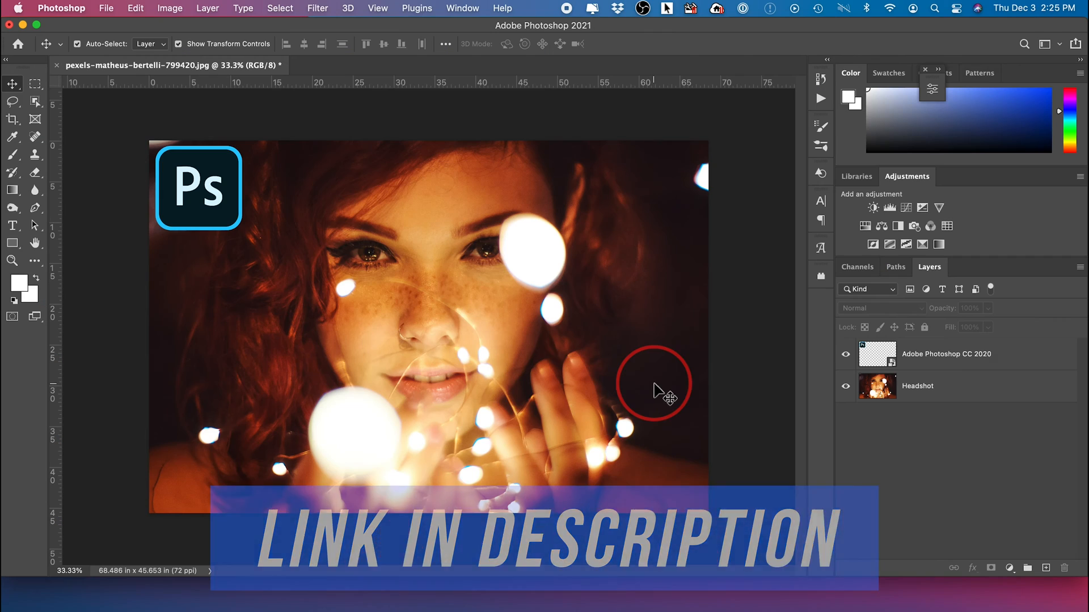
pyautogui.moveTo(378, 334)
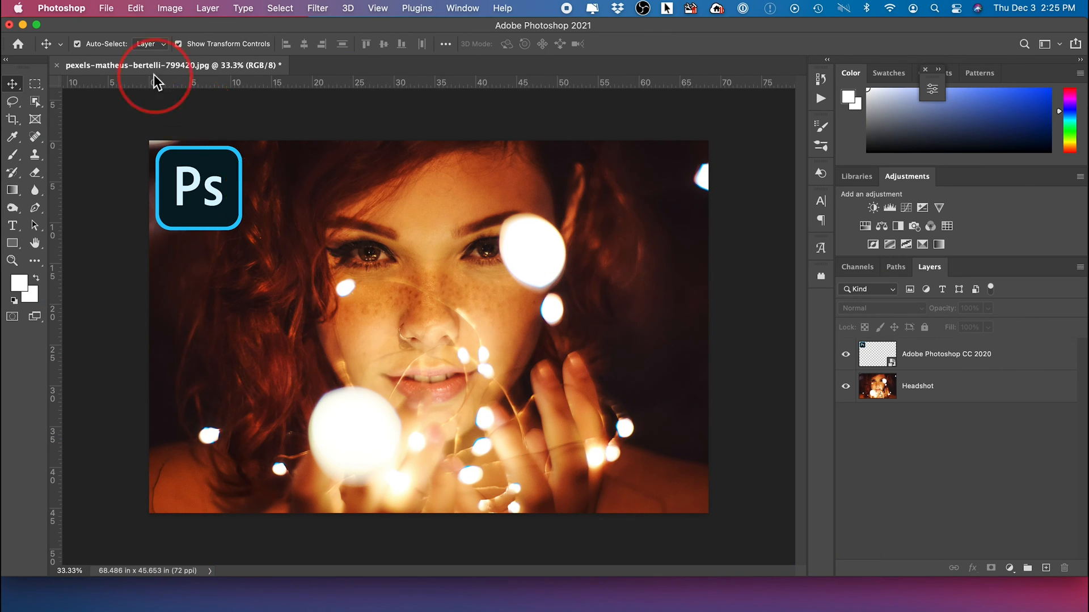
# Step: Bring up the File menu to reach the Export options for the headshot
pyautogui.click(106, 8)
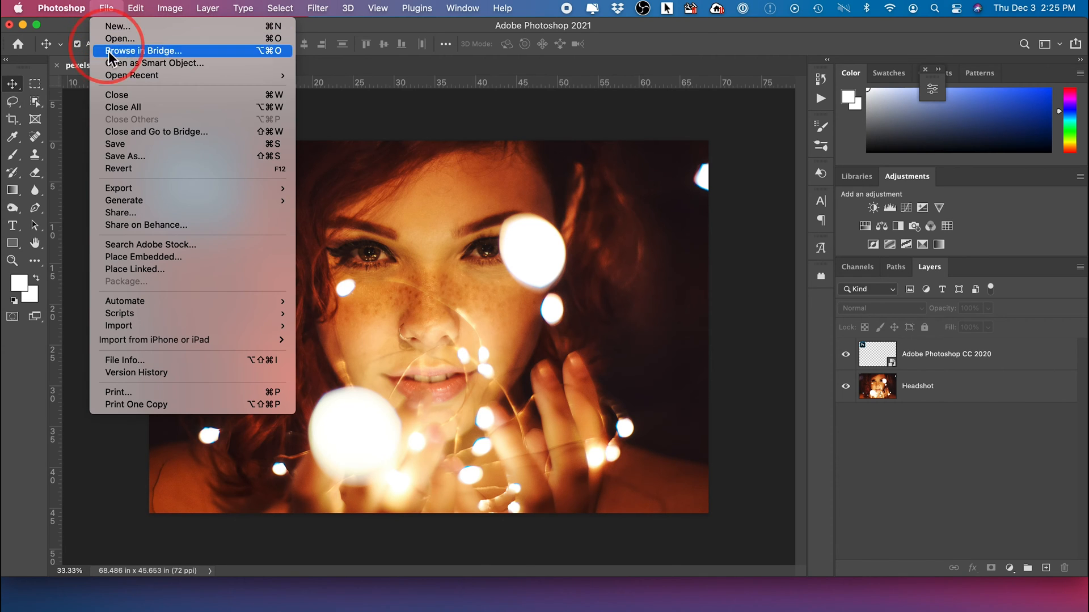
pyautogui.moveTo(127, 182)
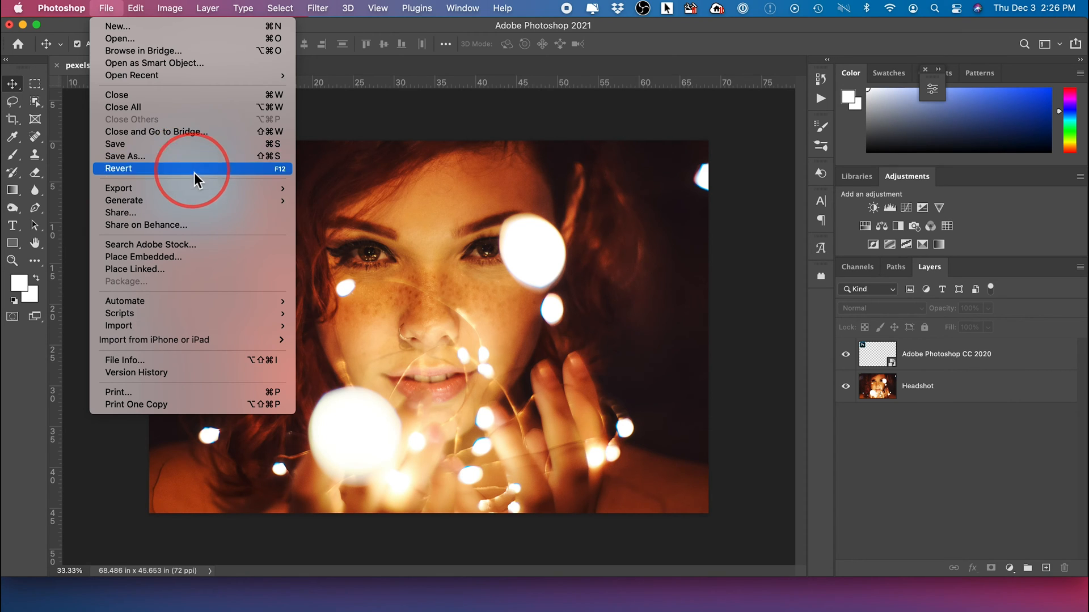
pyautogui.moveTo(118, 188)
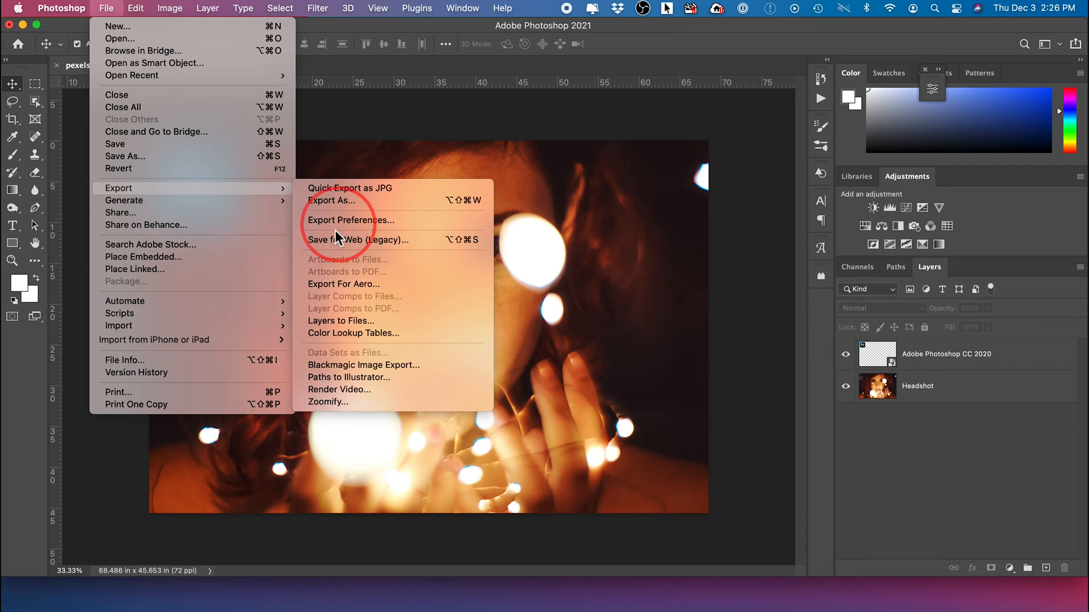
pyautogui.moveTo(347, 250)
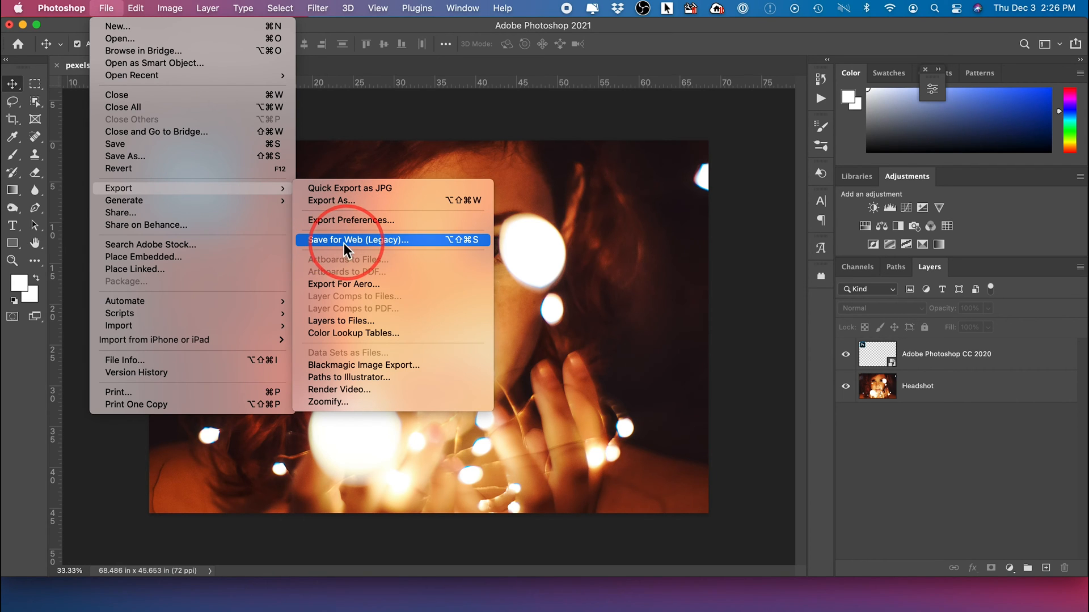
pyautogui.moveTo(326, 201)
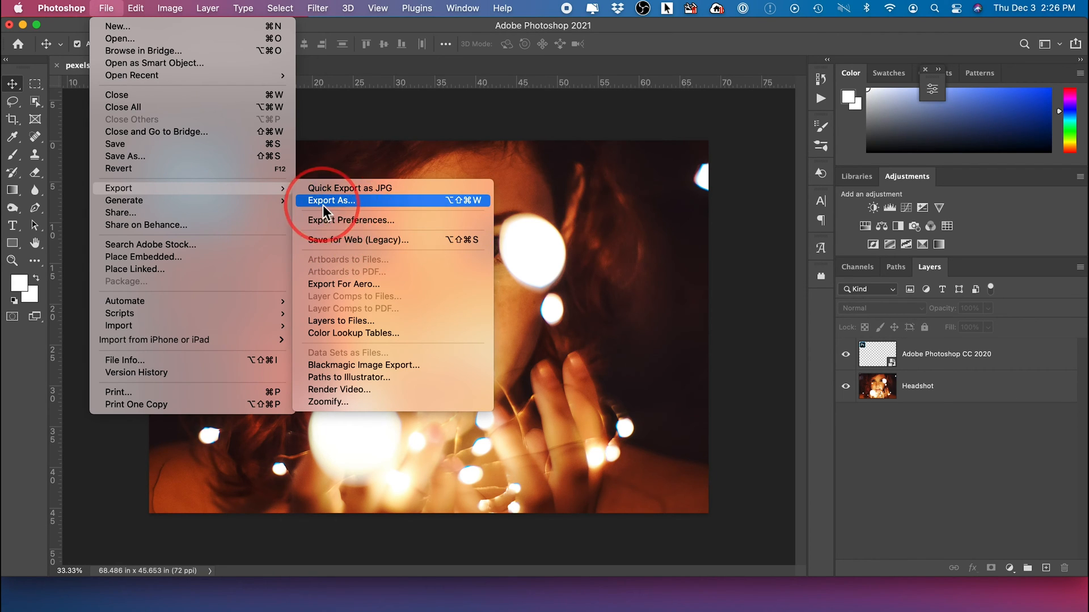
pyautogui.moveTo(362, 211)
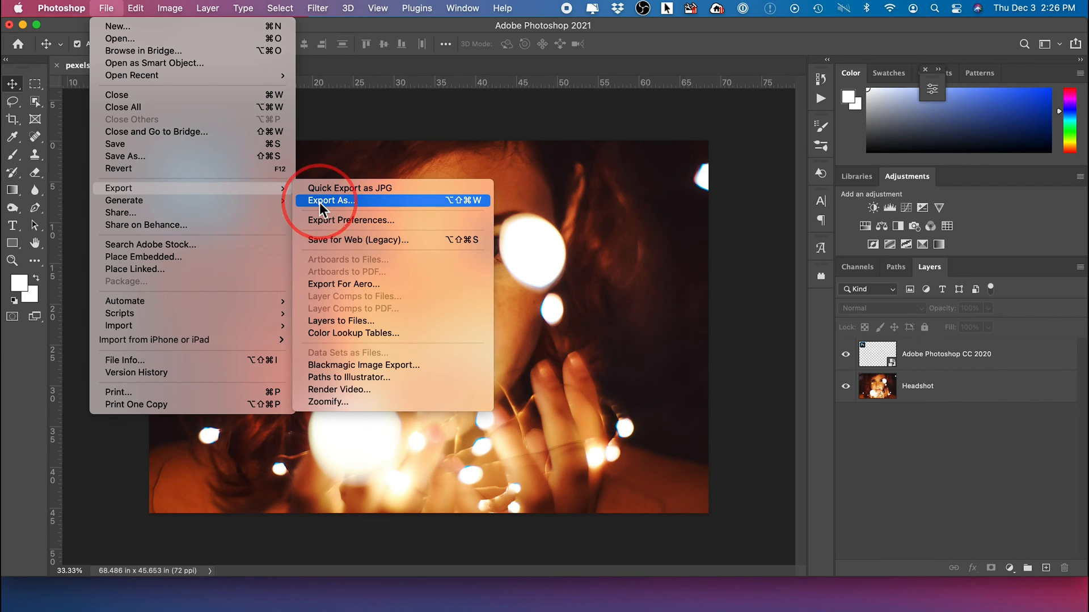
# Step: Open Export As for the headshot and keep JPG as the output format
pyautogui.click(331, 200)
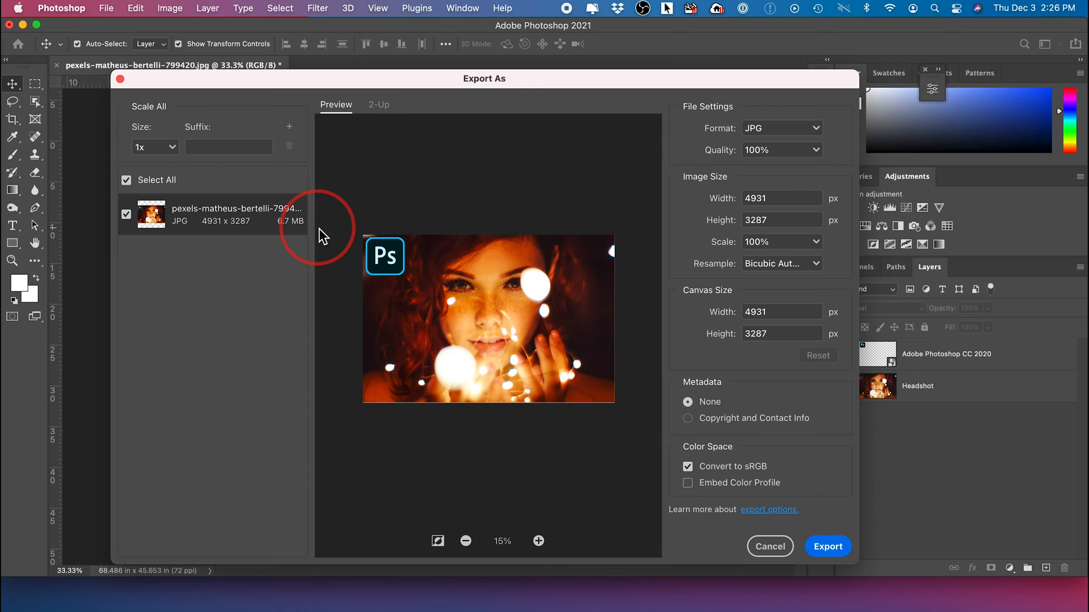
pyautogui.moveTo(301, 244)
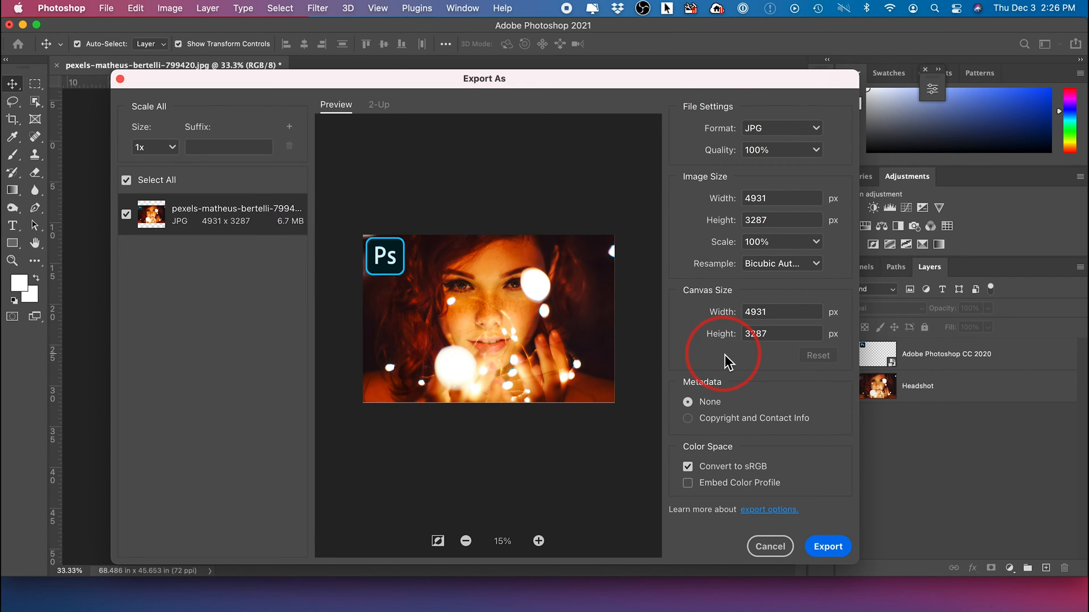
pyautogui.moveTo(758, 192)
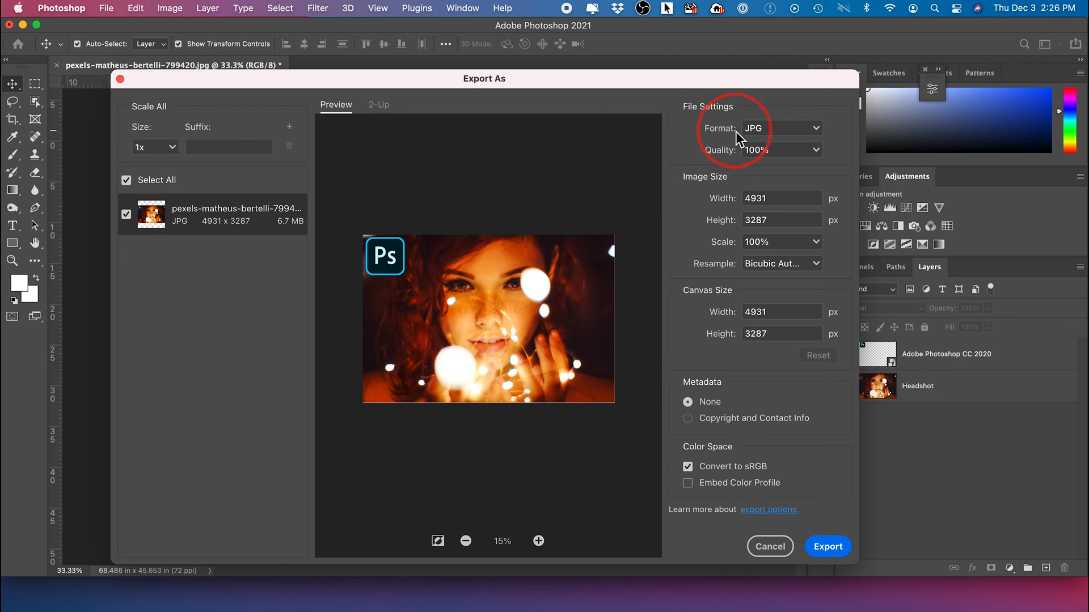
pyautogui.click(779, 128)
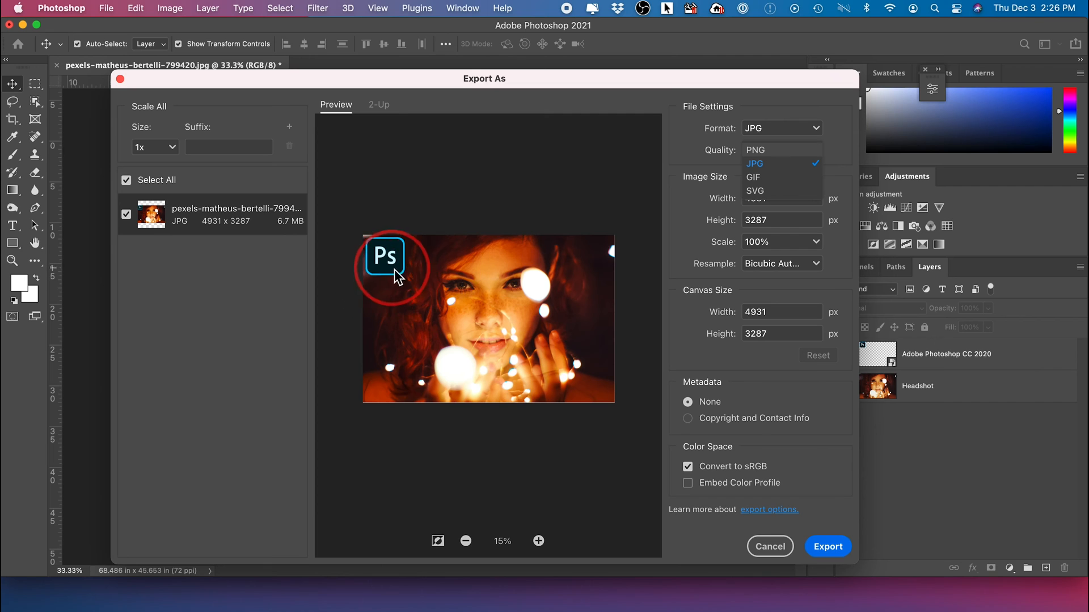
pyautogui.moveTo(389, 252)
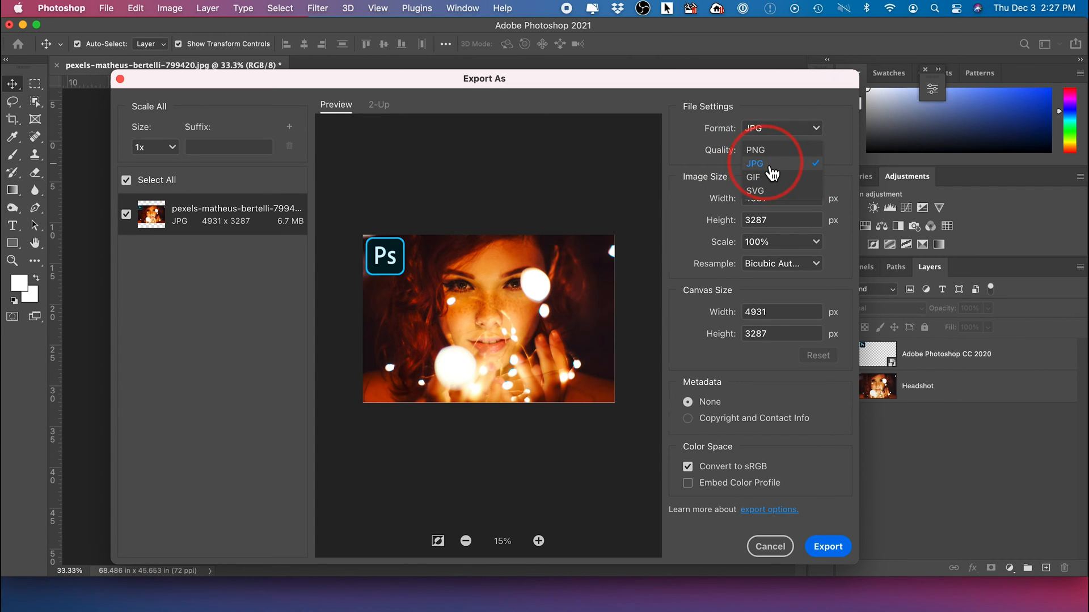
pyautogui.click(754, 164)
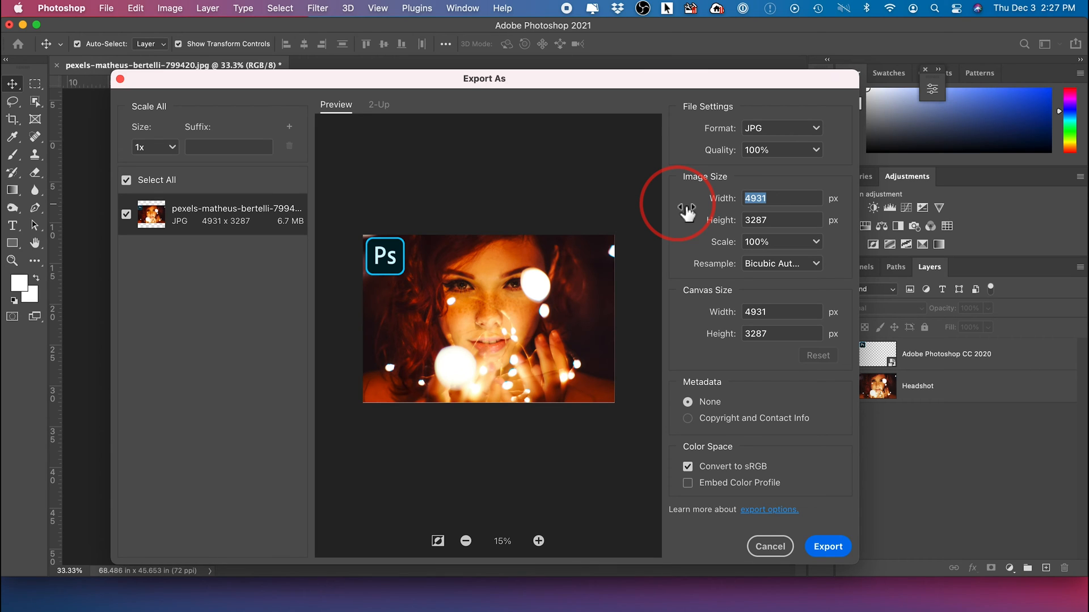
# Step: Enter a smaller export width so the headshot scales proportionally to 1200 × 800 pixels
pyautogui.write('1280')
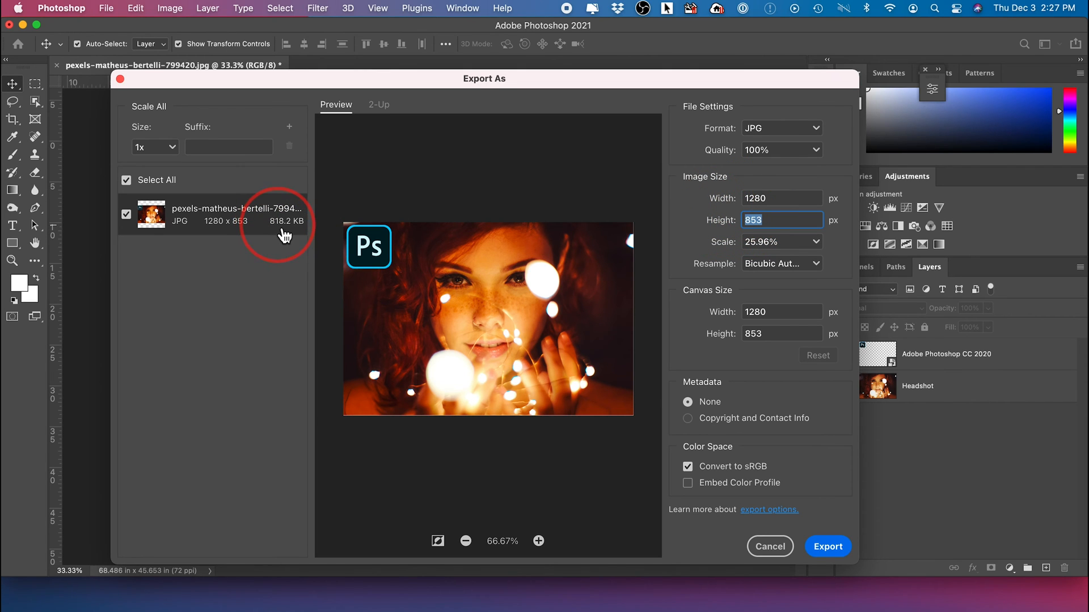
pyautogui.moveTo(306, 233)
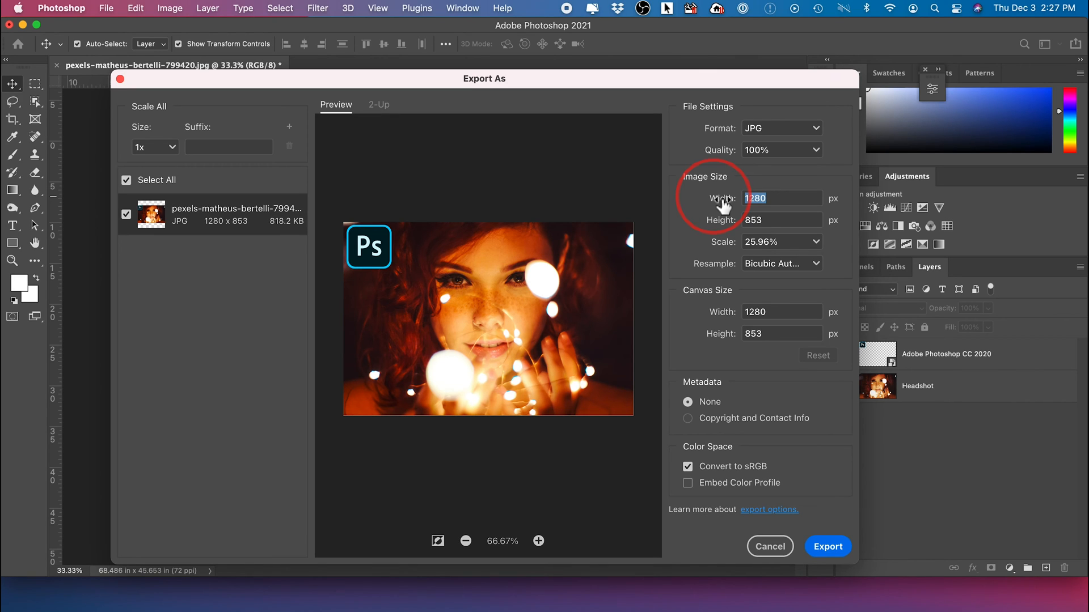
pyautogui.write('650')
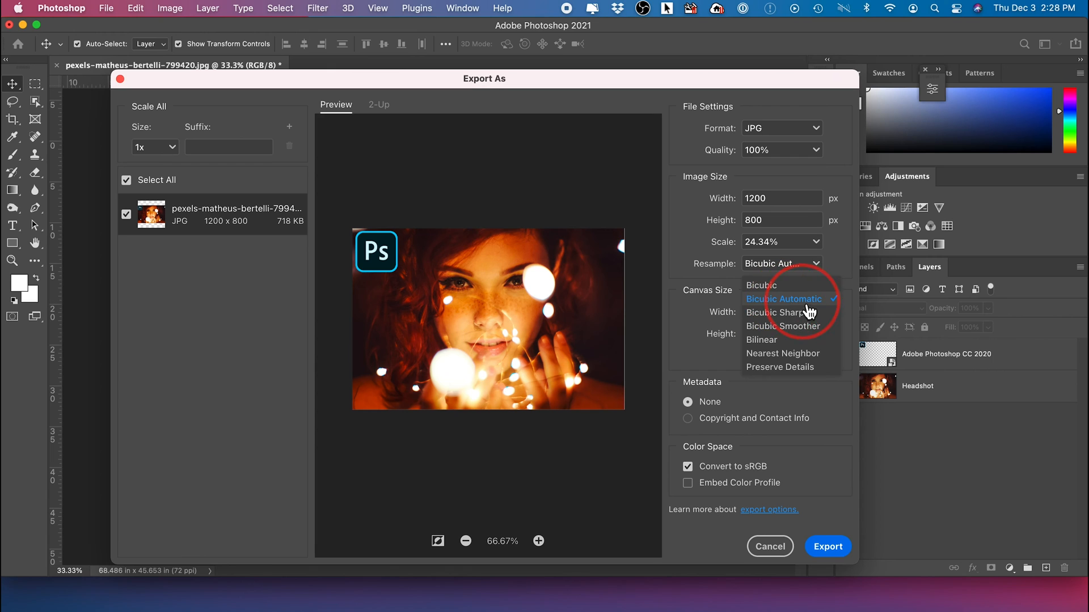
# Step: Set resampling to Bicubic Sharper, then change it to Bicubic Smoother (about 600 KB)
pyautogui.click(787, 299)
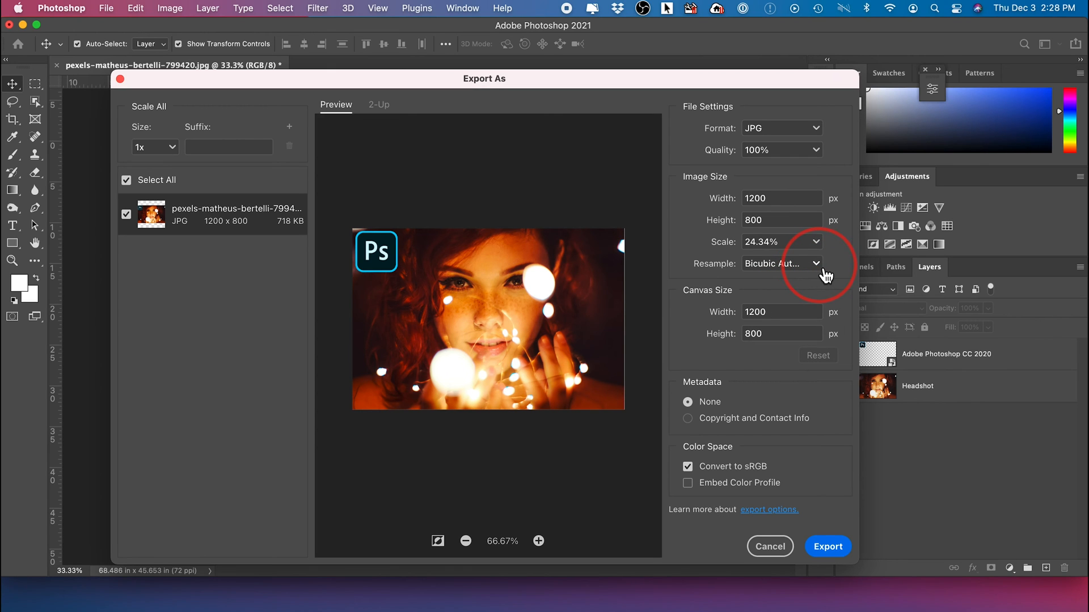
pyautogui.moveTo(823, 273)
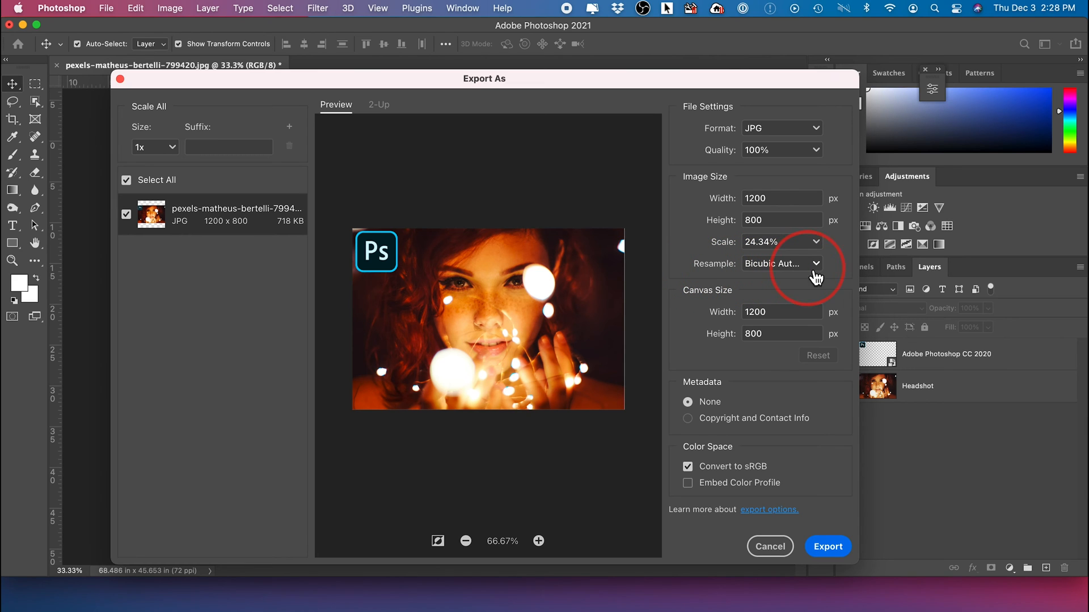
pyautogui.click(782, 263)
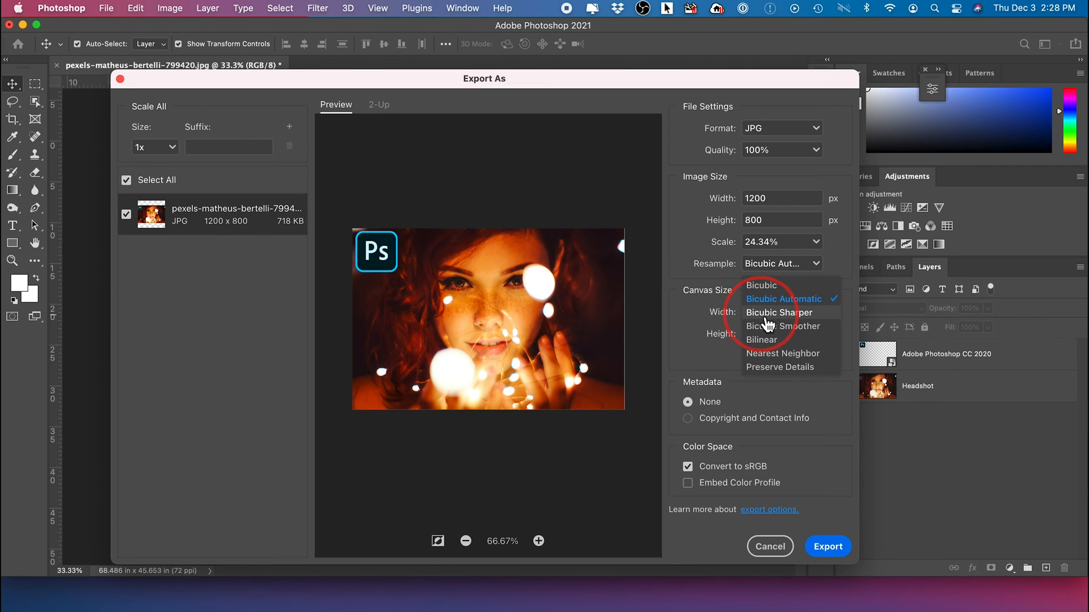
pyautogui.moveTo(781, 326)
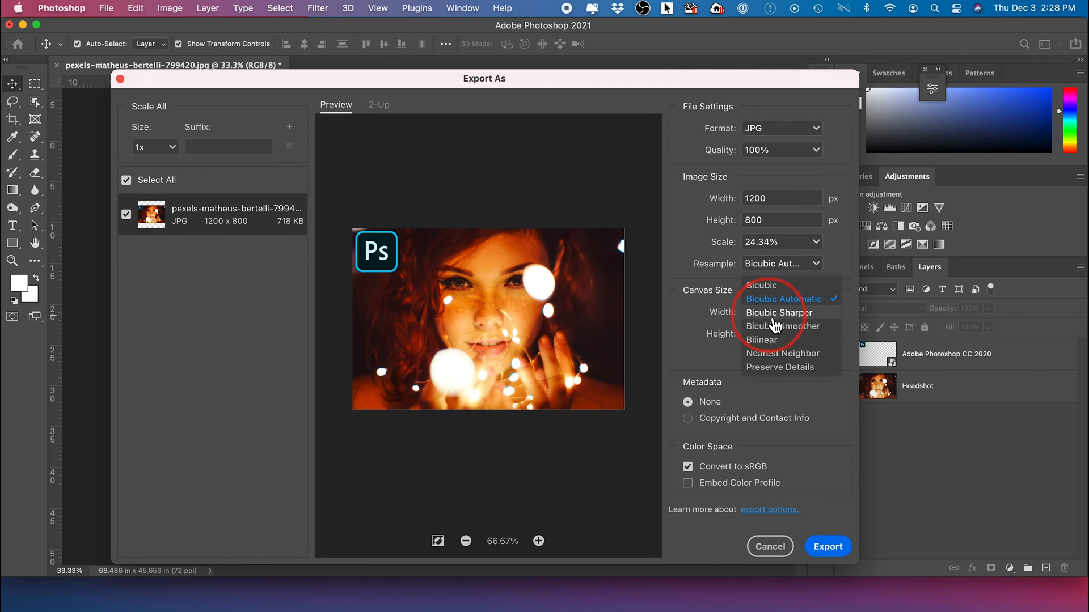
pyautogui.moveTo(728, 277)
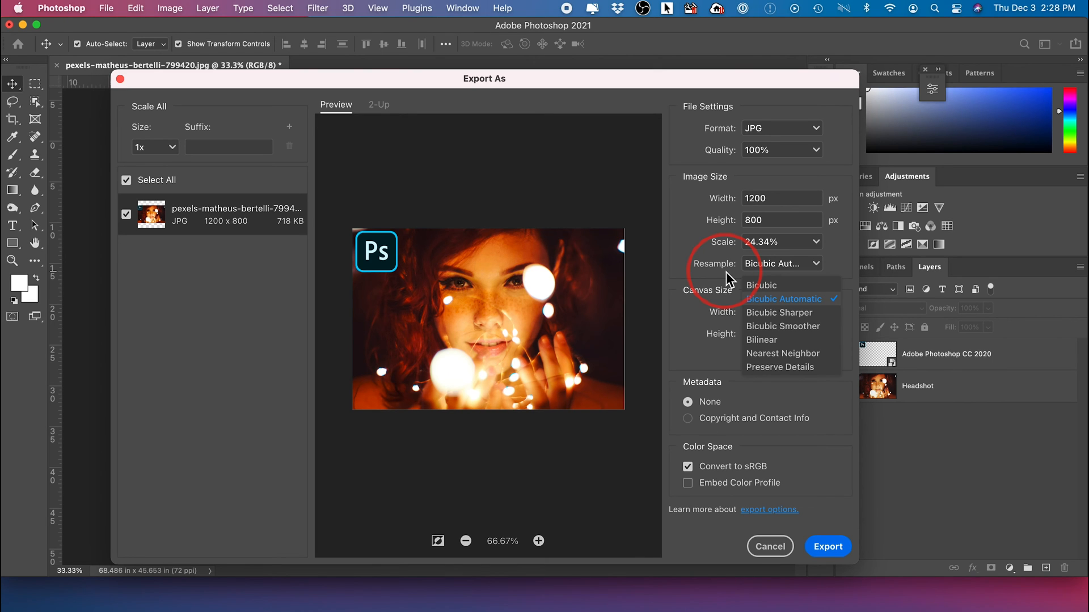
pyautogui.moveTo(798, 319)
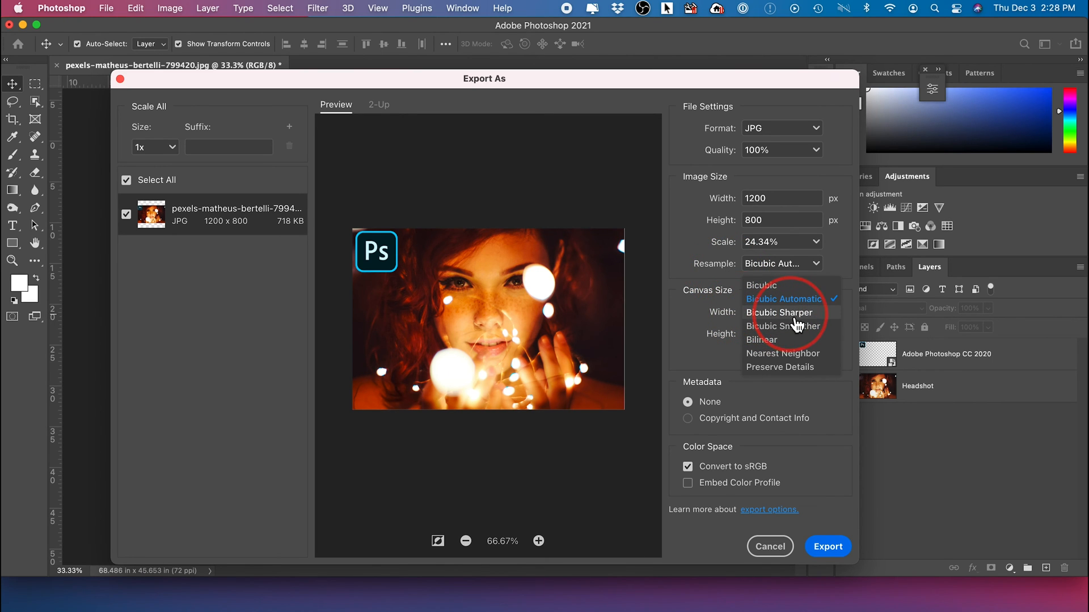
pyautogui.click(781, 313)
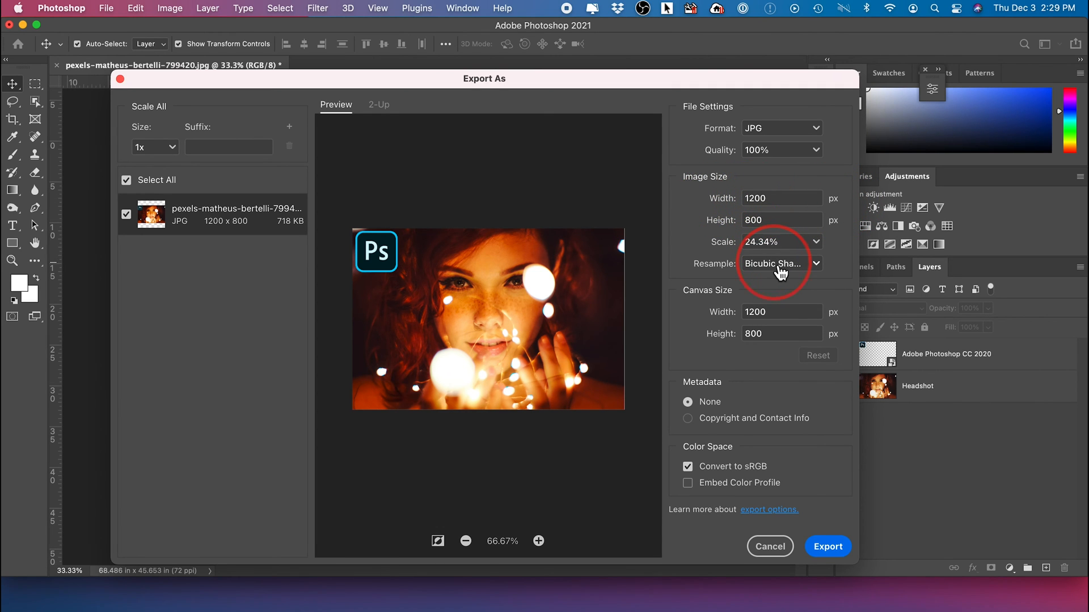
pyautogui.click(781, 263)
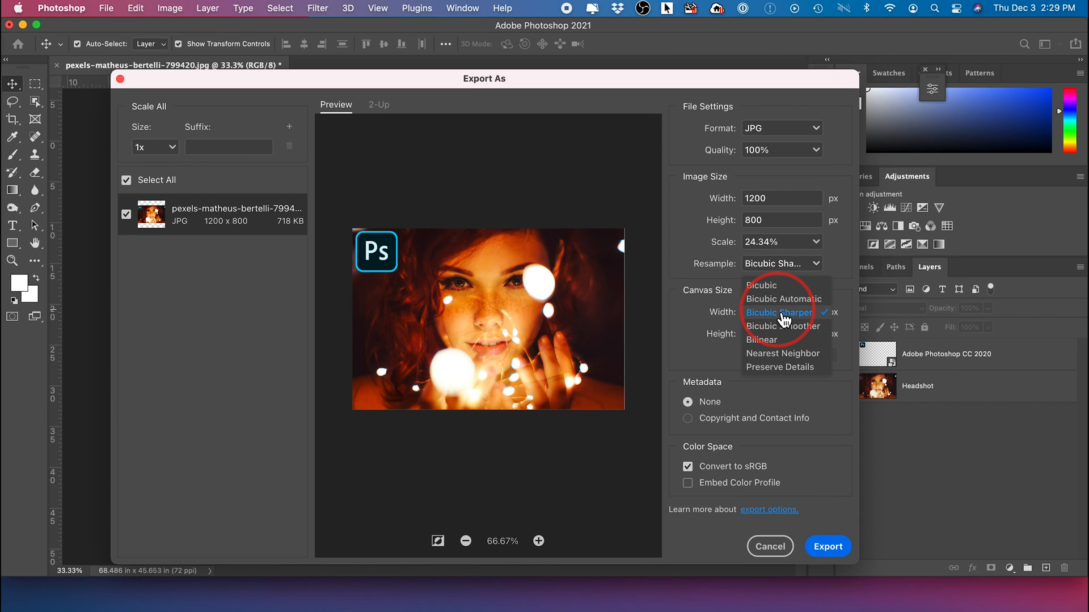
pyautogui.click(783, 327)
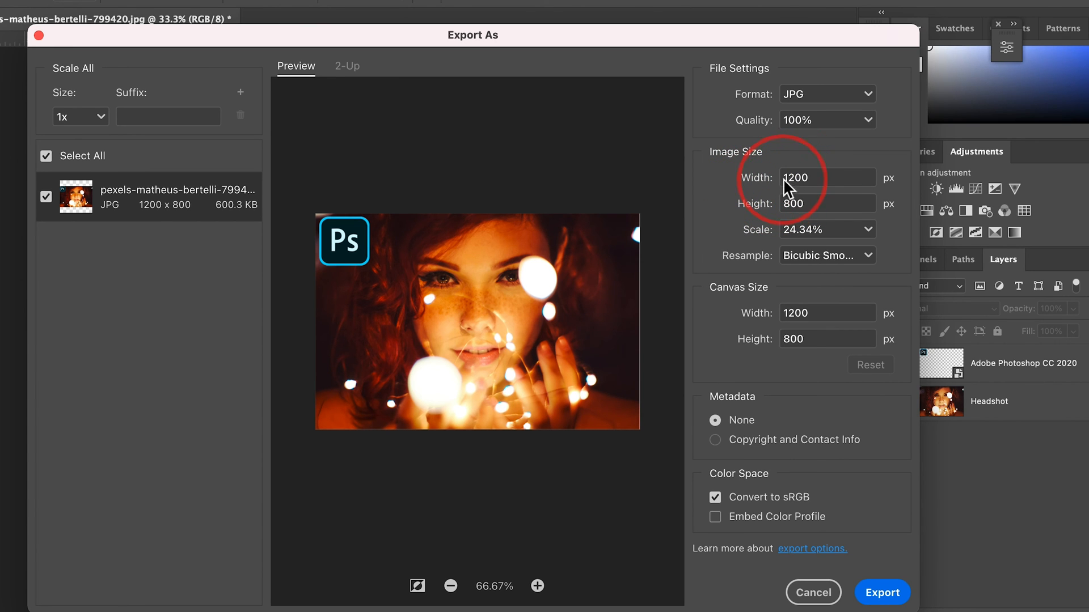
pyautogui.moveTo(820, 191)
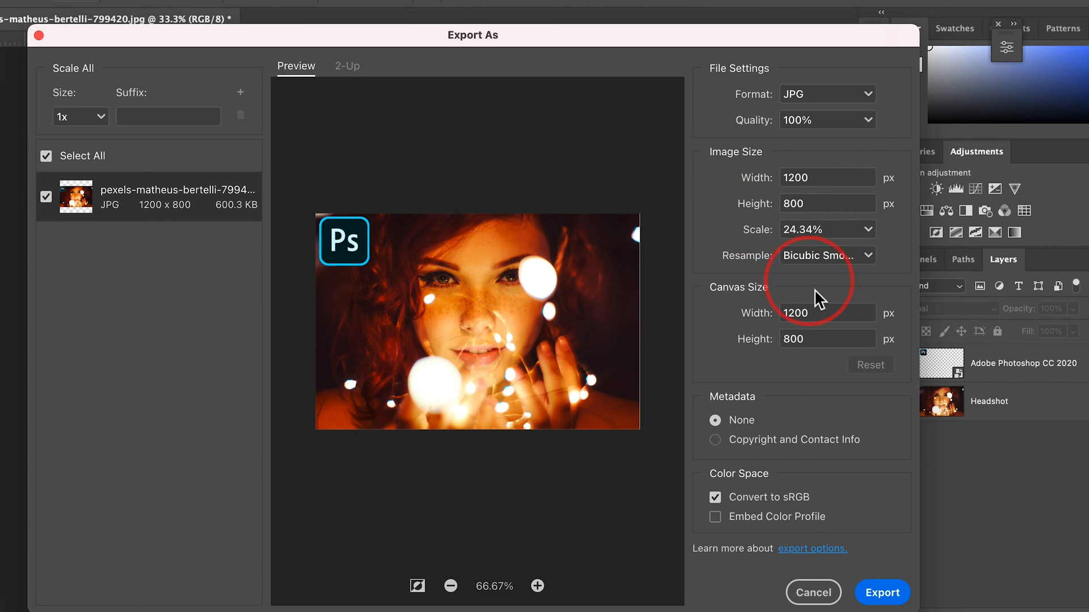
# Step: Return resampling to Bicubic Automatic, restoring the 718 KB estimate
pyautogui.click(826, 254)
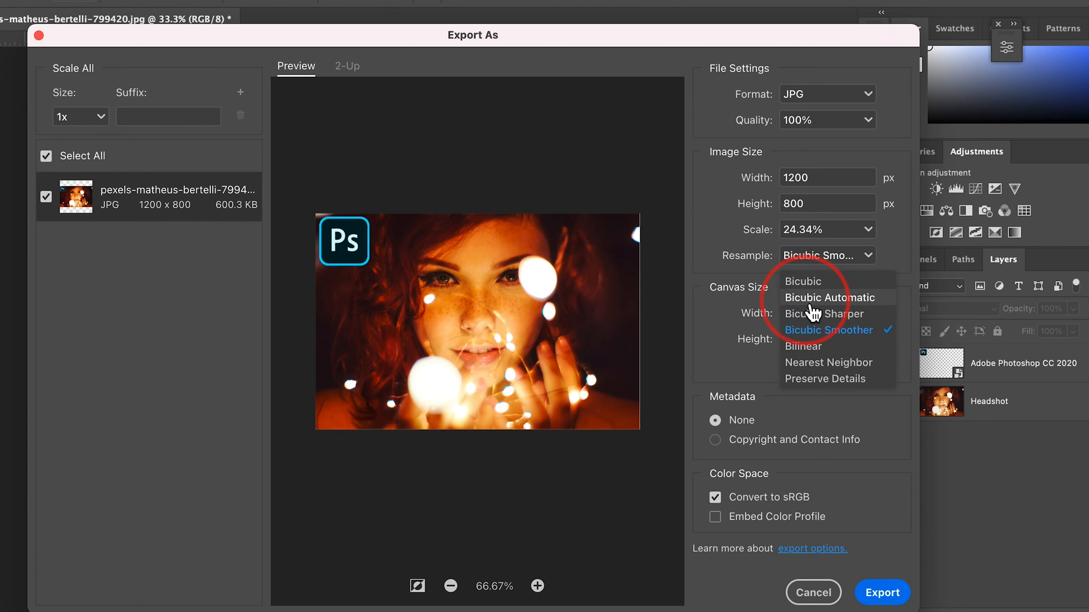
pyautogui.click(828, 297)
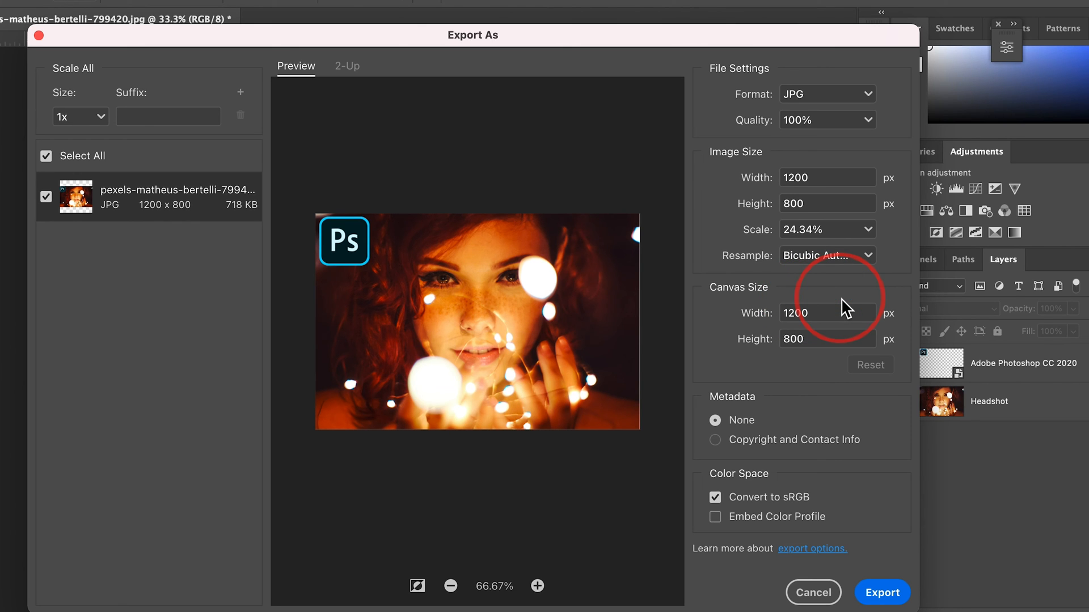
pyautogui.moveTo(851, 309)
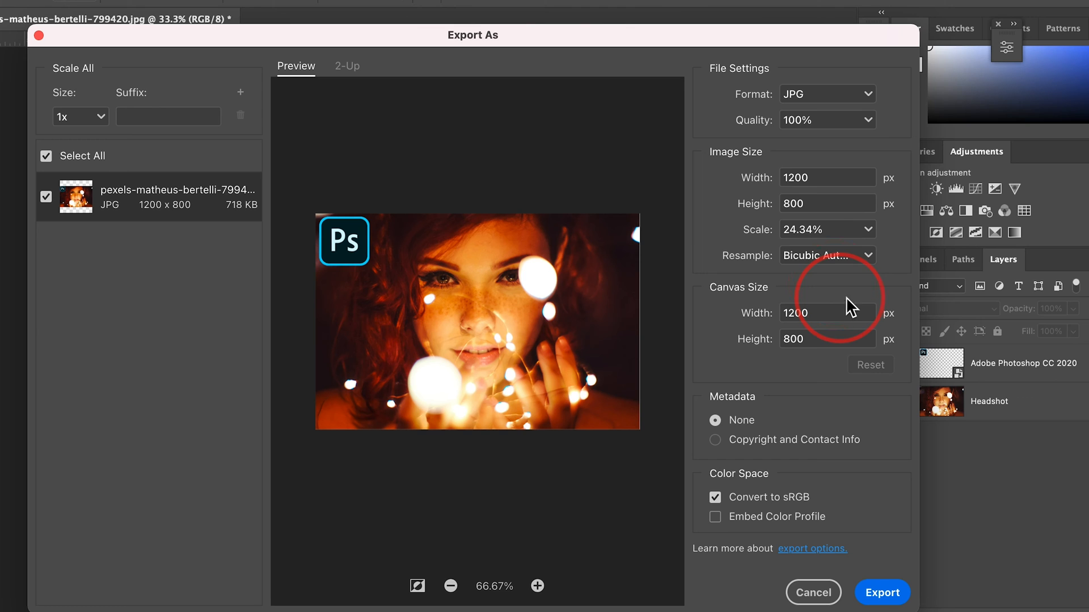
pyautogui.click(827, 255)
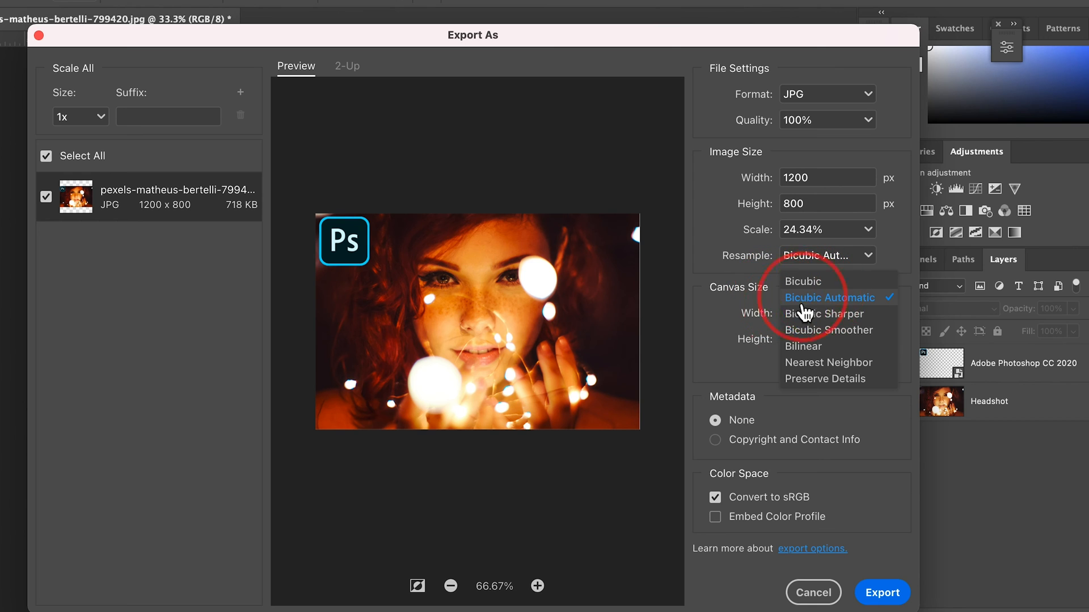
pyautogui.click(828, 297)
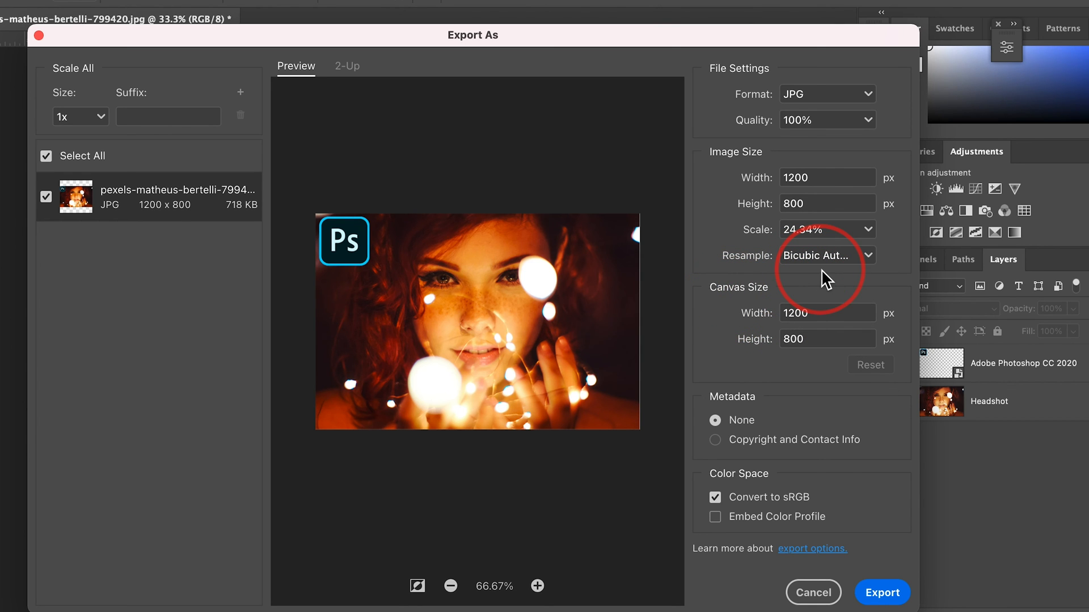
pyautogui.moveTo(784, 305)
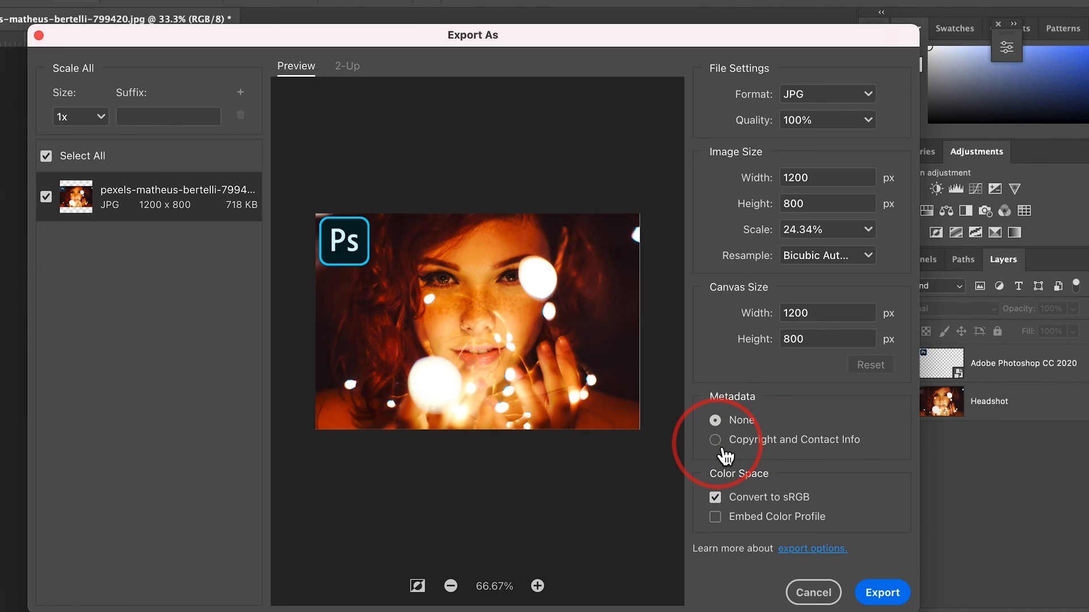
pyautogui.click(715, 439)
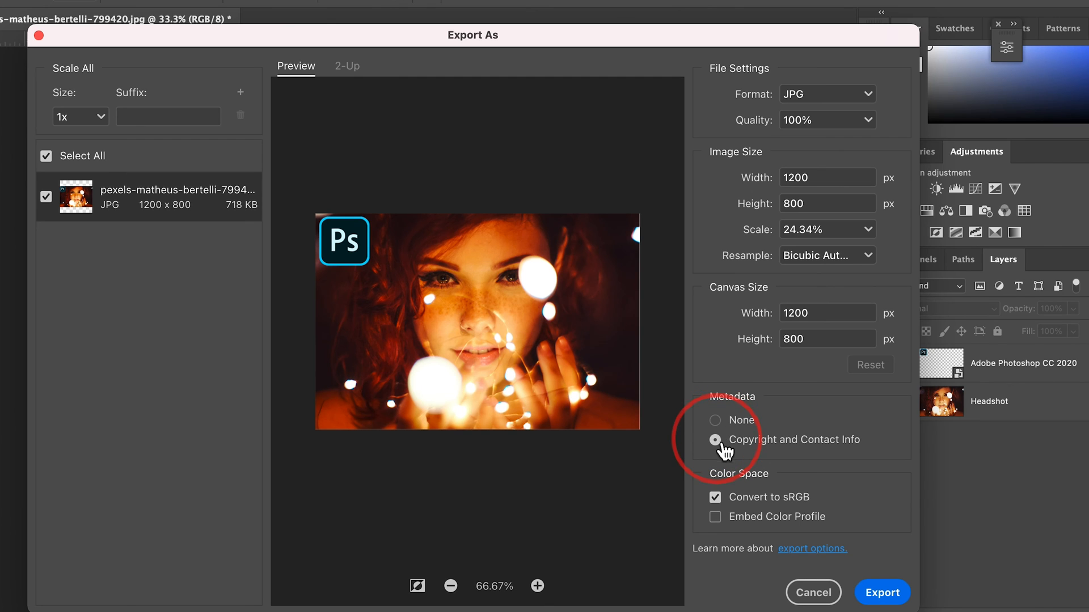
pyautogui.click(715, 420)
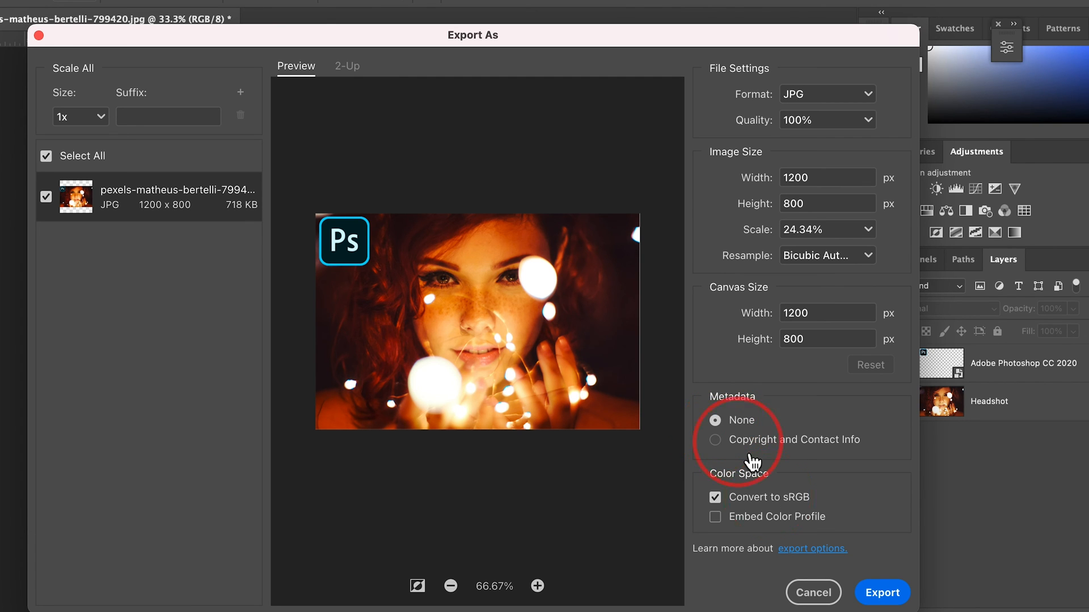
pyautogui.moveTo(823, 510)
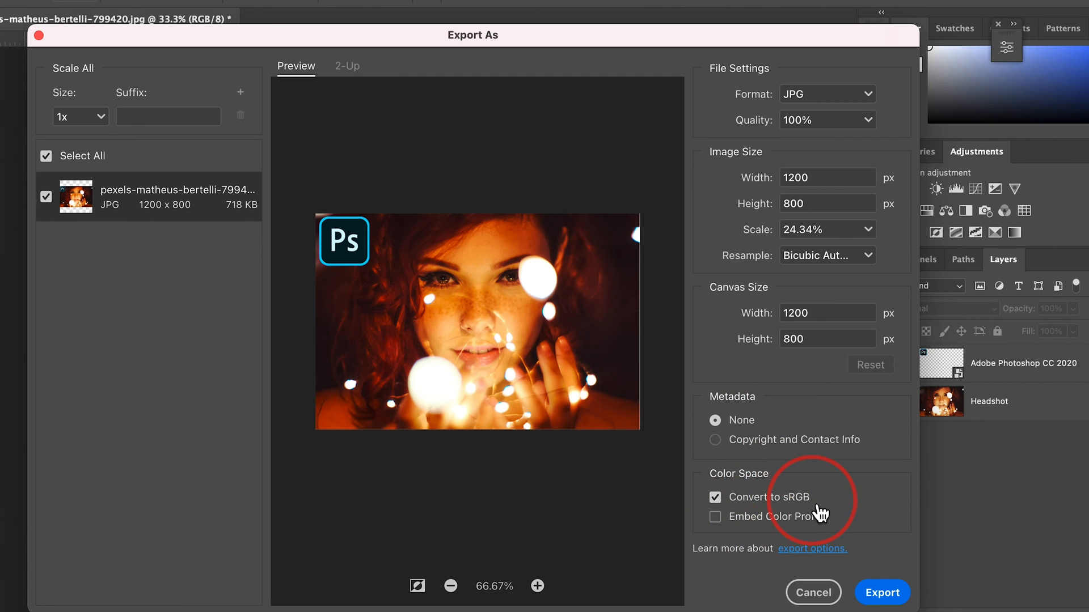
pyautogui.click(714, 497)
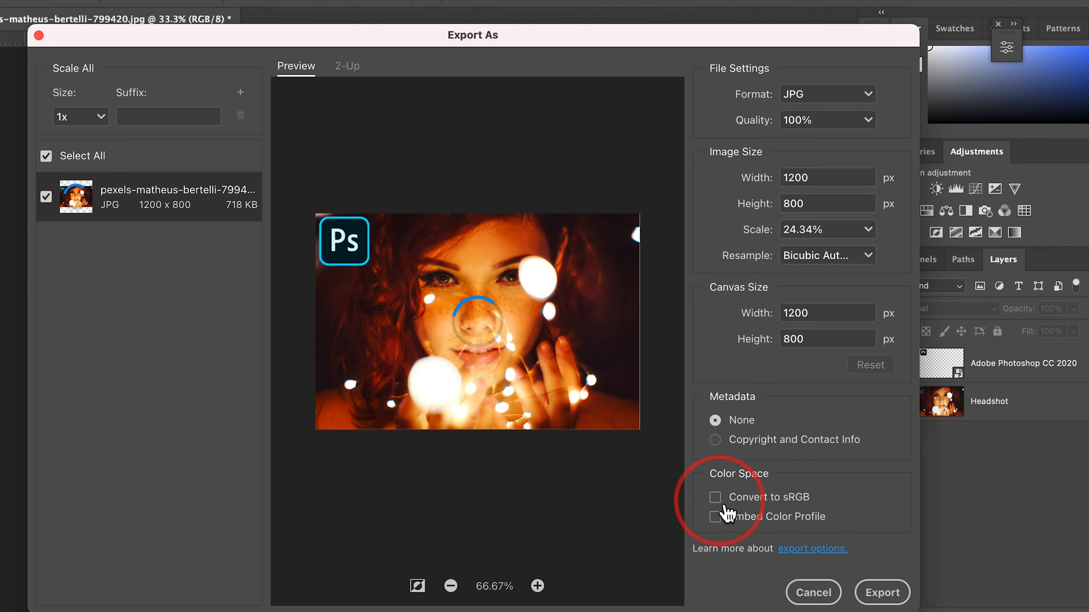
pyautogui.click(714, 498)
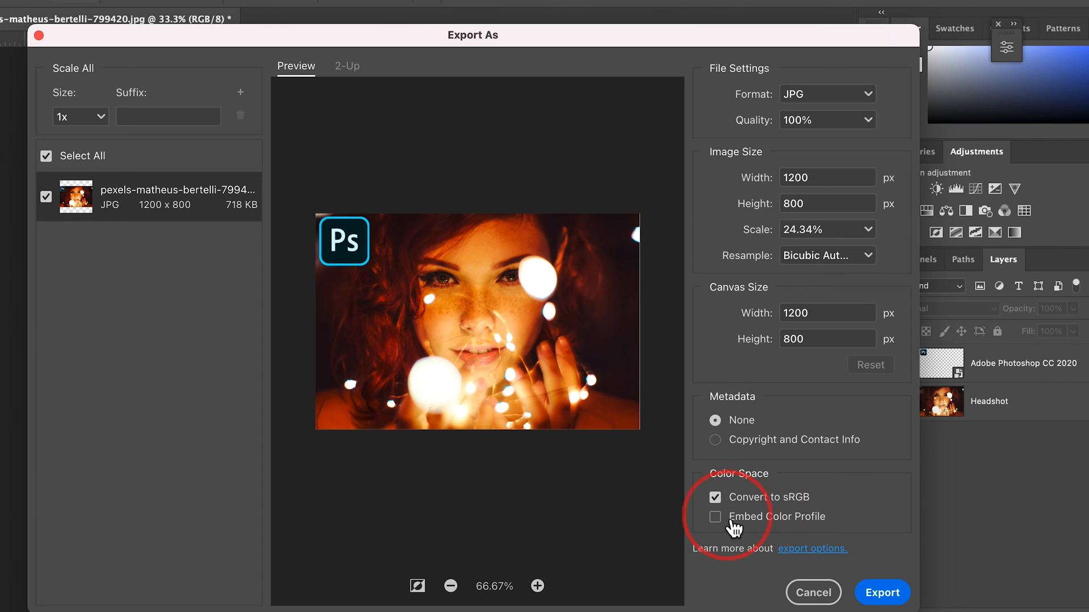
pyautogui.click(716, 516)
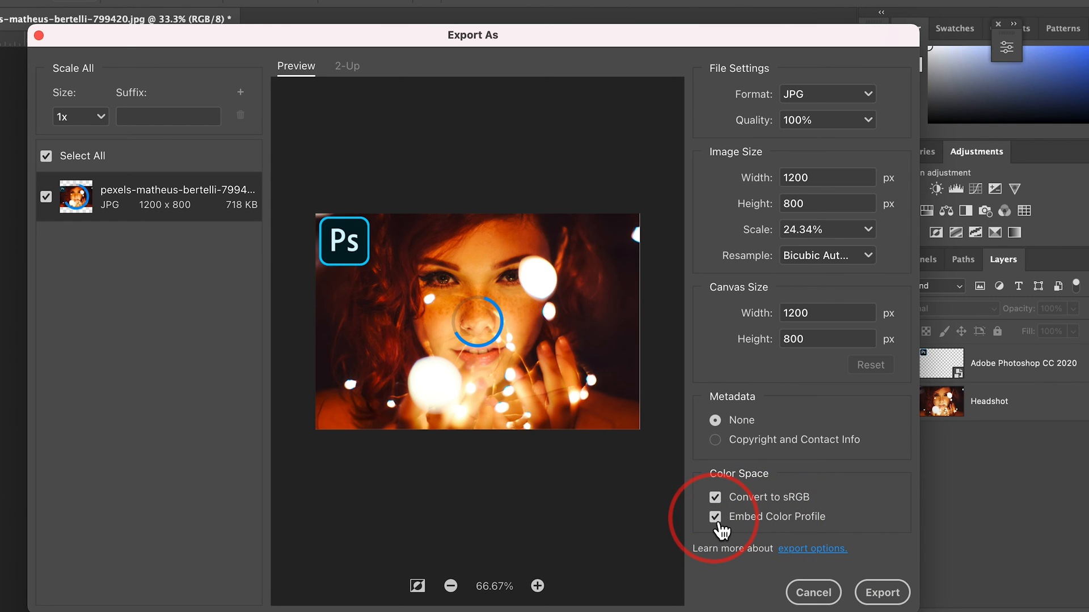
pyautogui.click(715, 516)
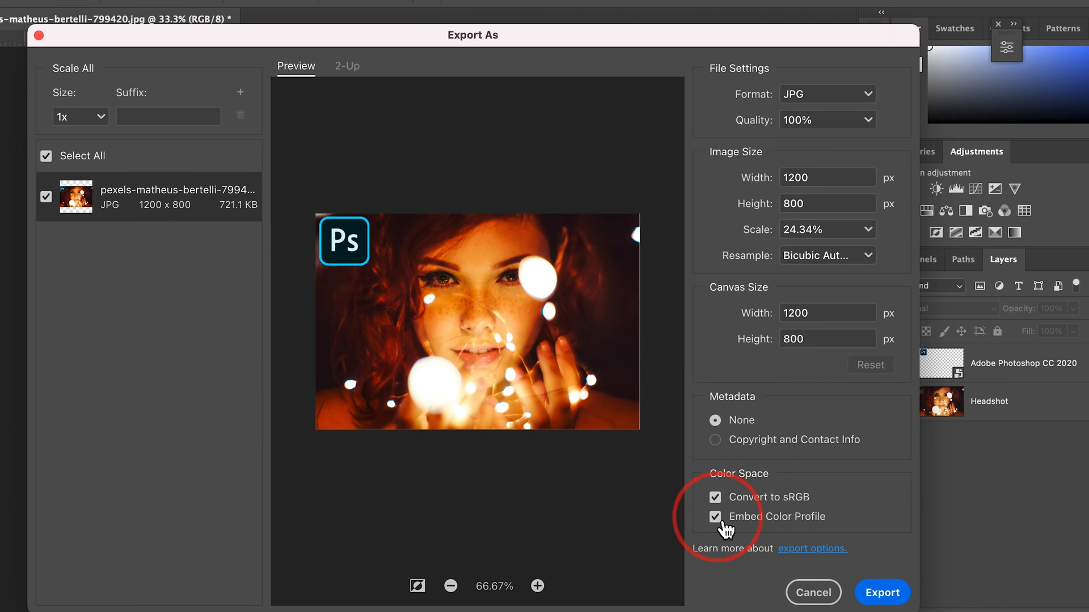
pyautogui.click(715, 517)
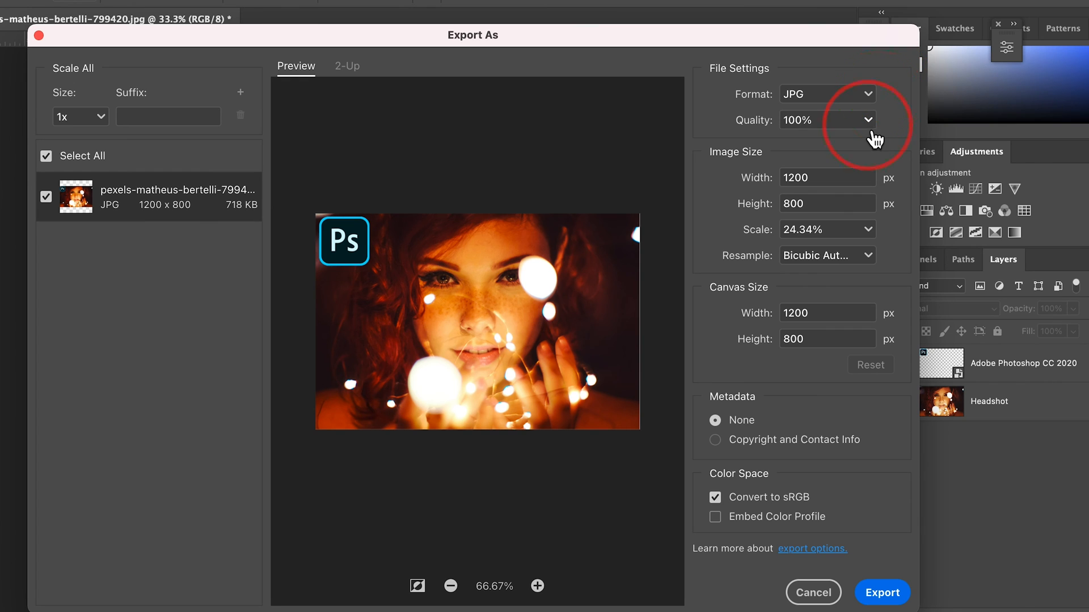
# Step: Adjust the JPG quality slider down to 80% and back up to 89% (about 444 KB)
pyautogui.click(865, 119)
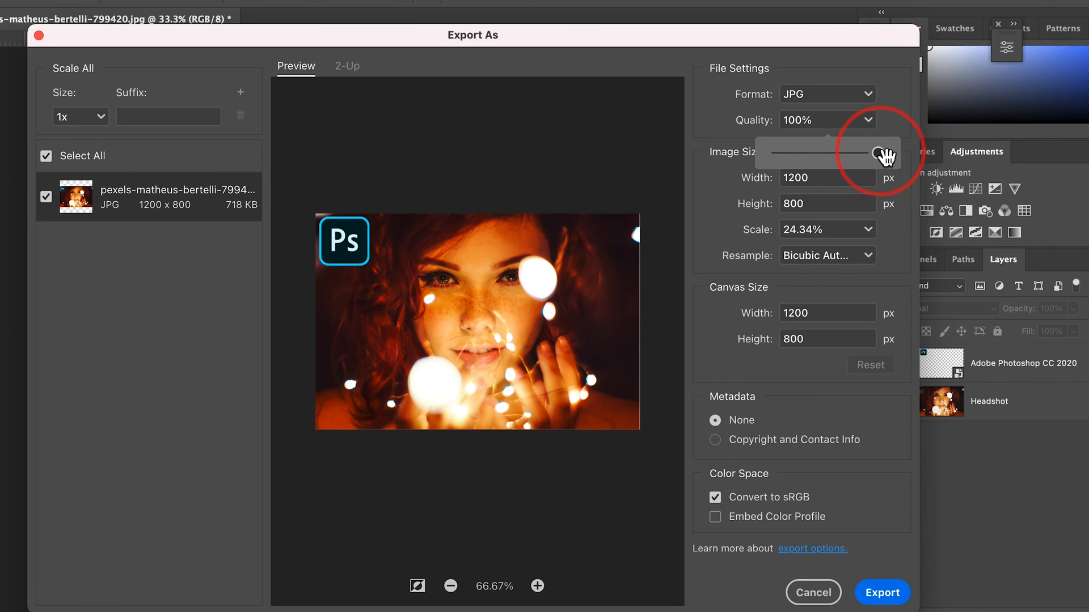
pyautogui.moveTo(879, 152); pyautogui.dragTo(865, 152)
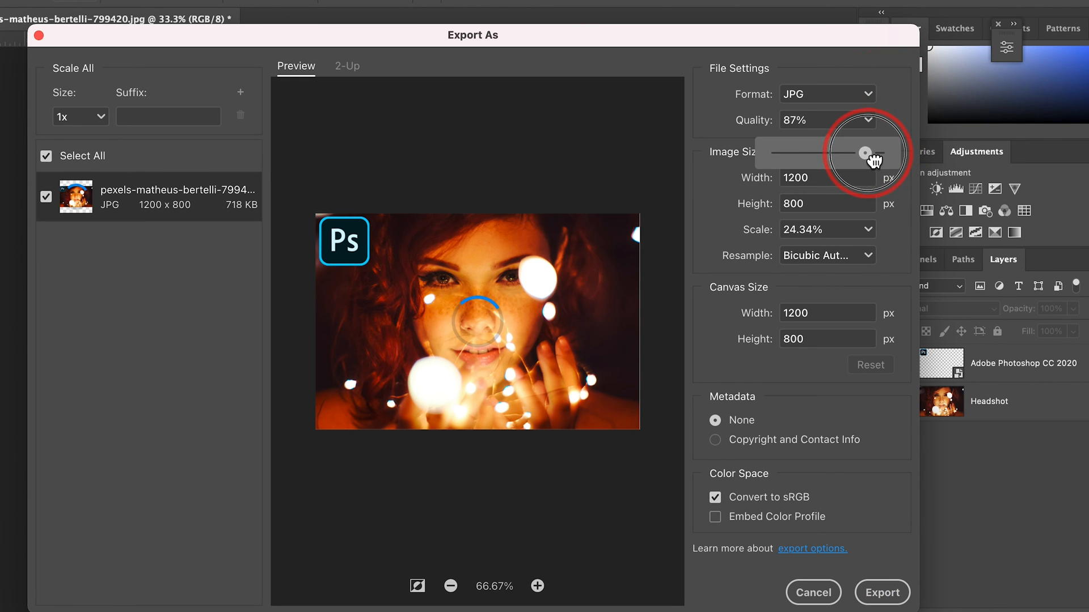
pyautogui.moveTo(864, 152); pyautogui.dragTo(840, 152)
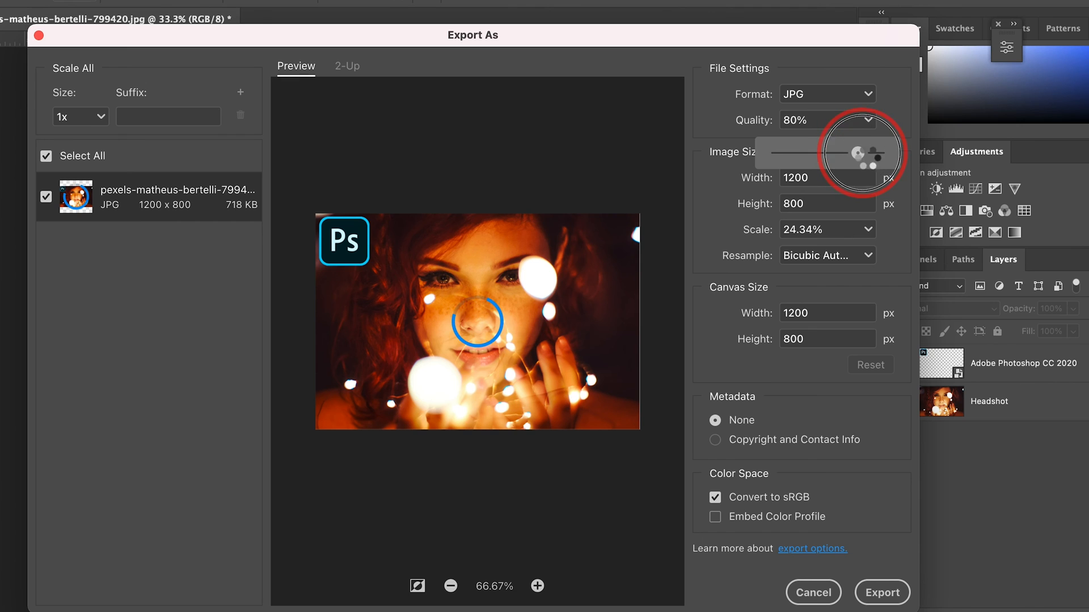
pyautogui.moveTo(871, 151); pyautogui.dragTo(858, 152)
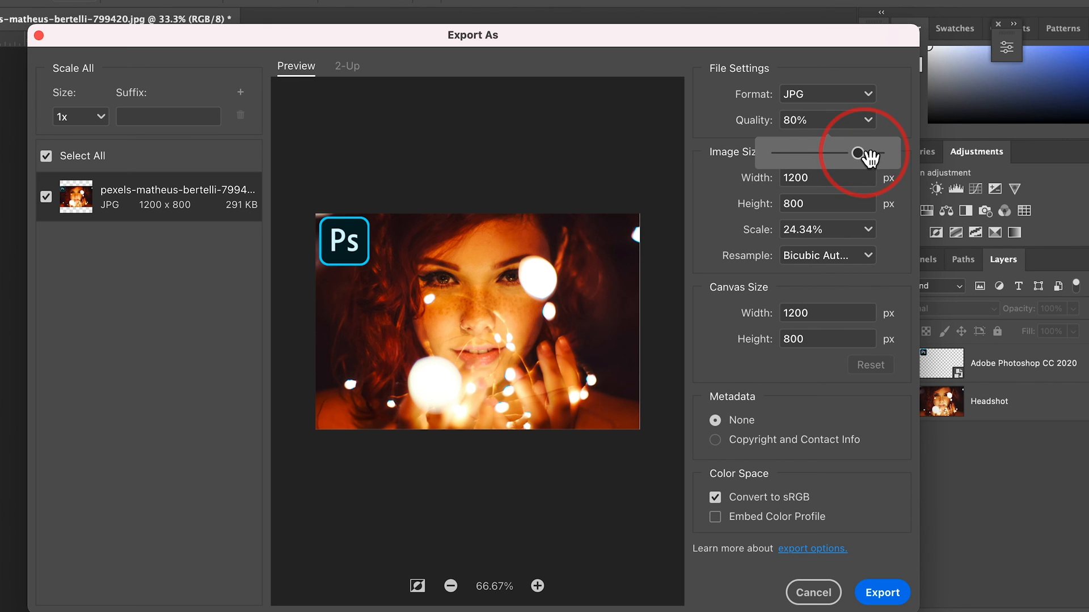
pyautogui.moveTo(197, 232)
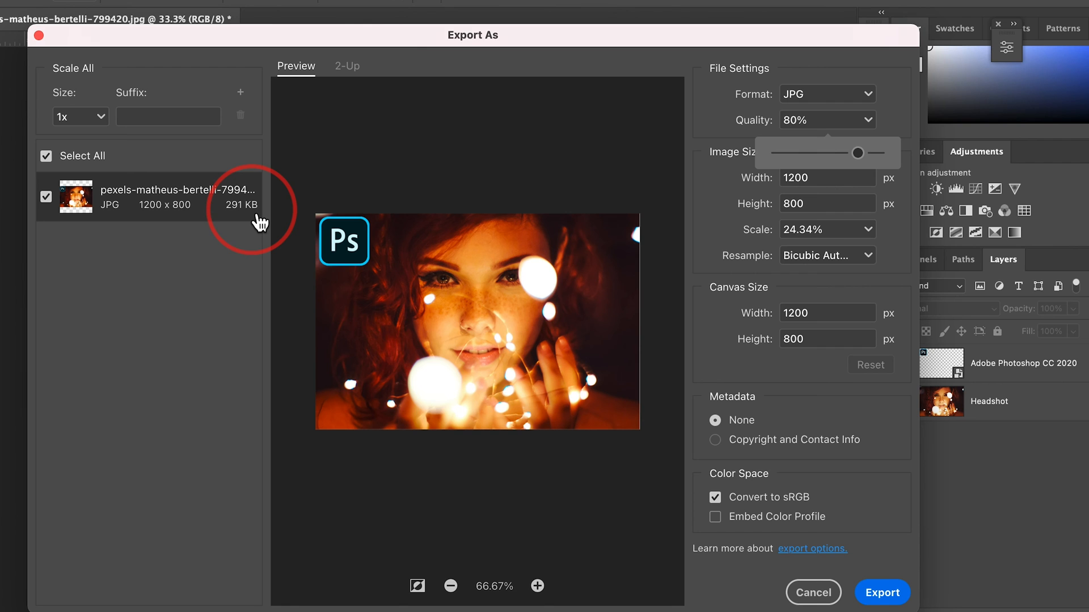
pyautogui.moveTo(900, 186)
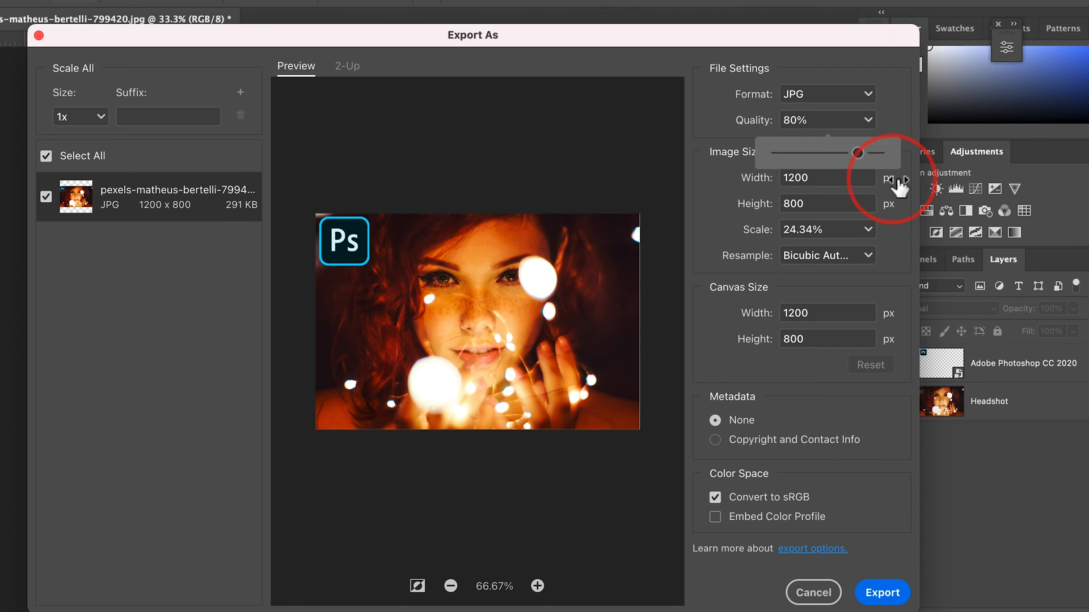
pyautogui.moveTo(861, 152); pyautogui.dragTo(871, 153)
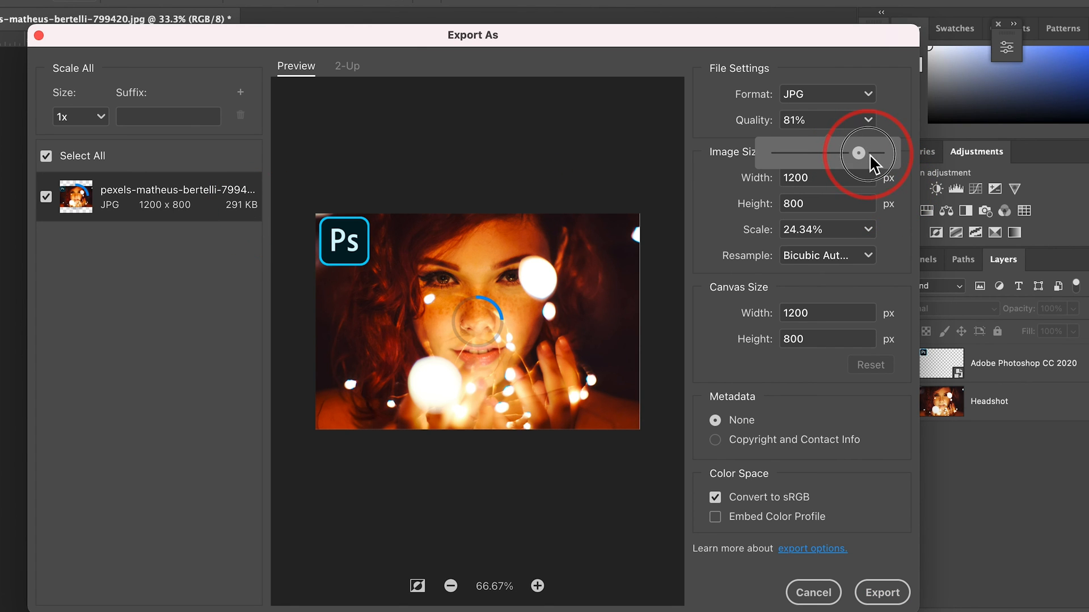
pyautogui.moveTo(859, 154); pyautogui.dragTo(863, 153)
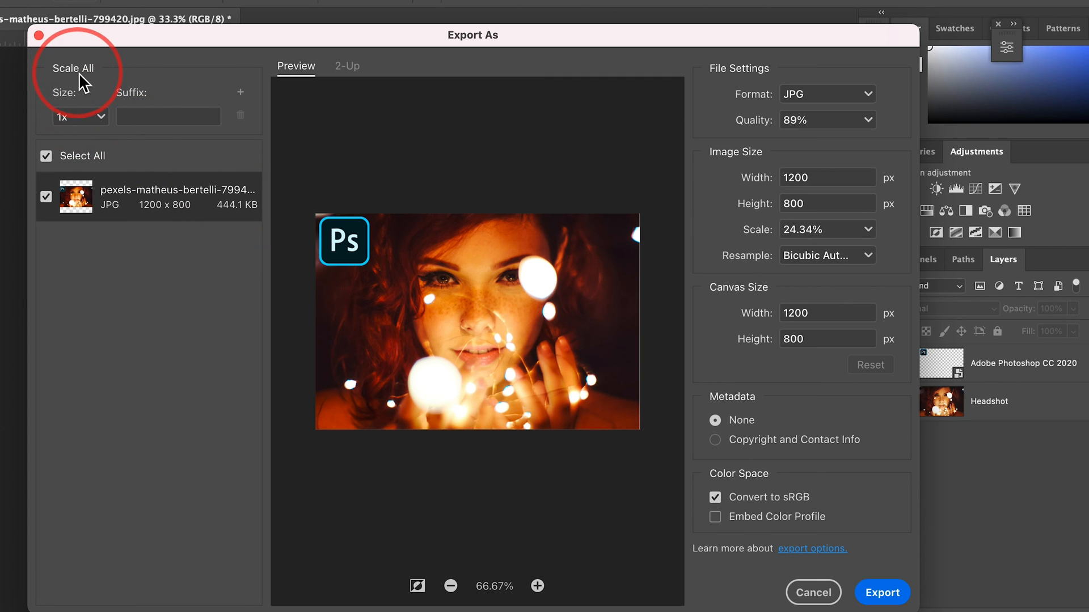
# Step: Add a 0.5x size with the @0.5x suffix and export both JPGs to the Spotify folder
pyautogui.click(240, 92)
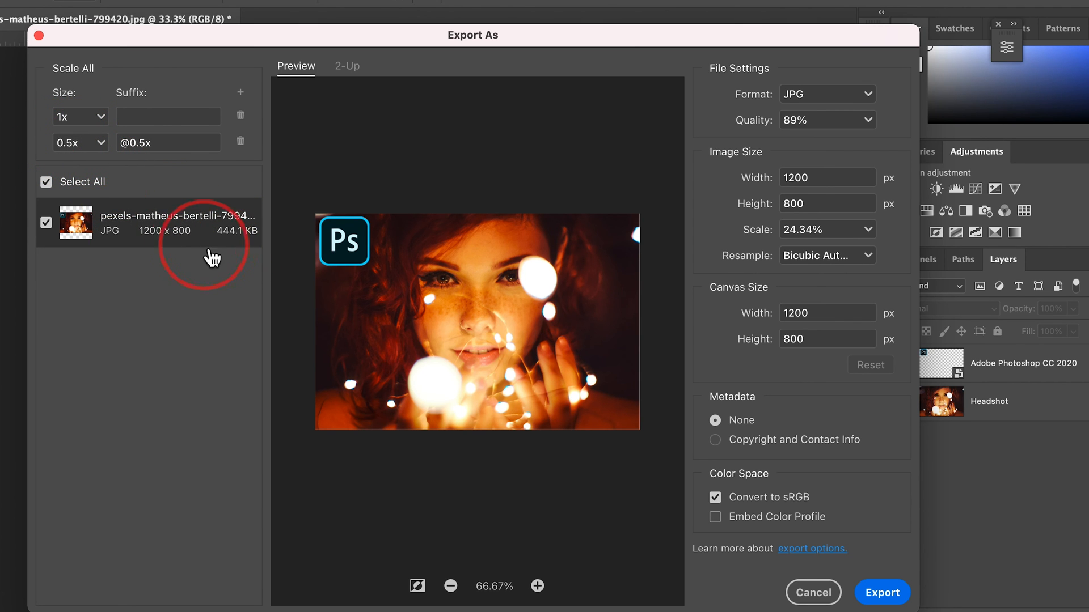
pyautogui.moveTo(164, 250)
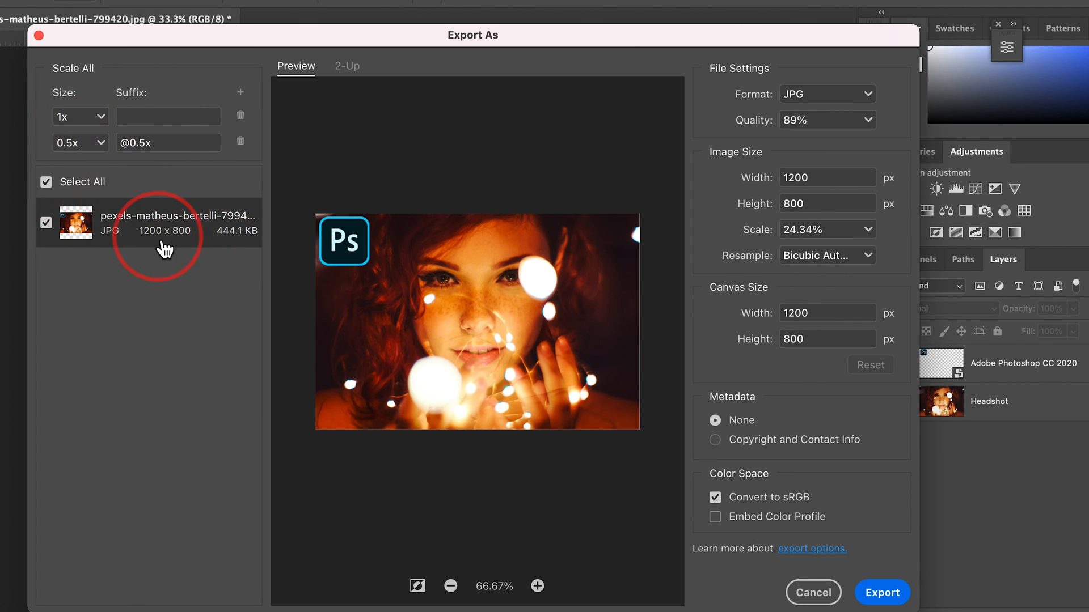
pyautogui.moveTo(202, 249)
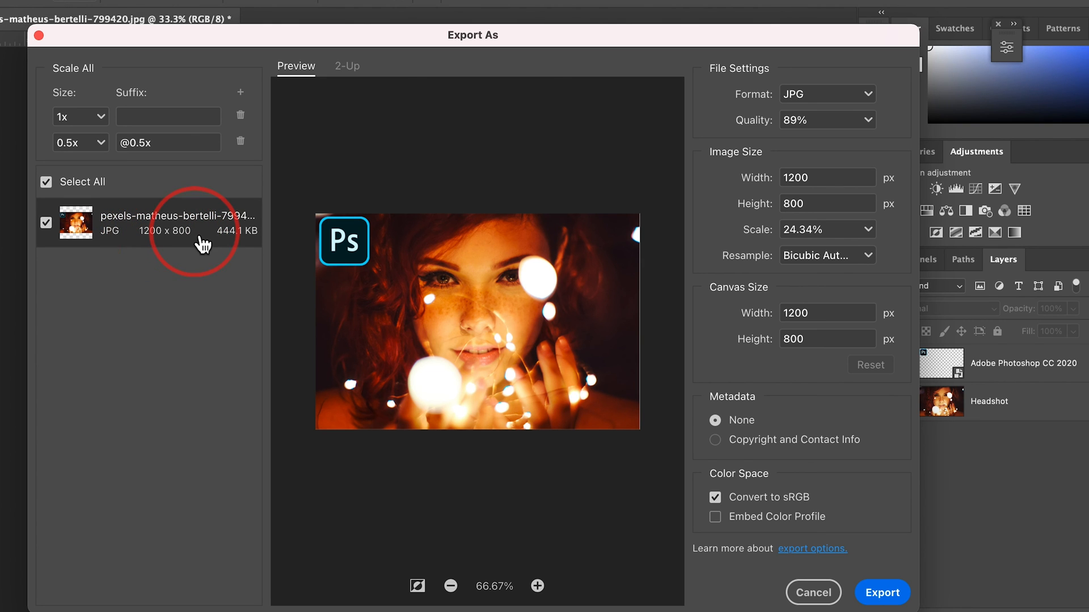
pyautogui.moveTo(245, 250)
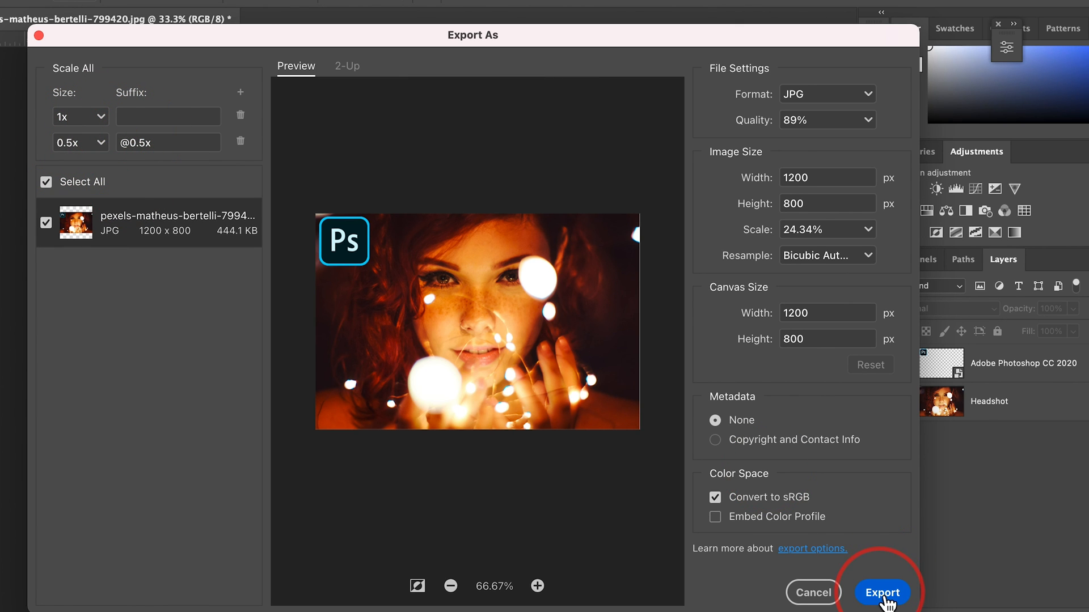
pyautogui.click(883, 593)
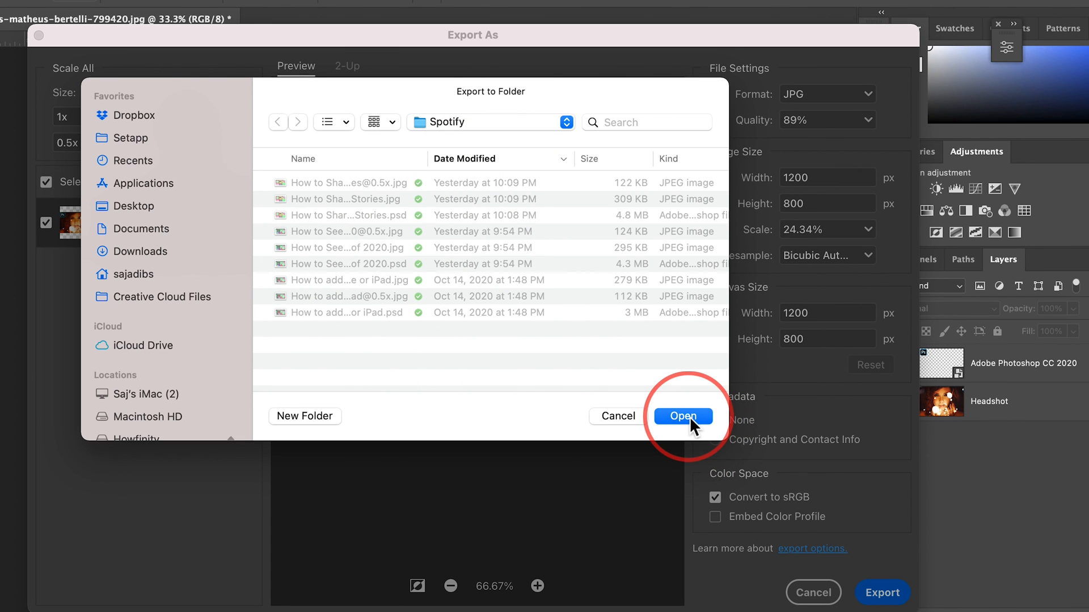
pyautogui.click(681, 416)
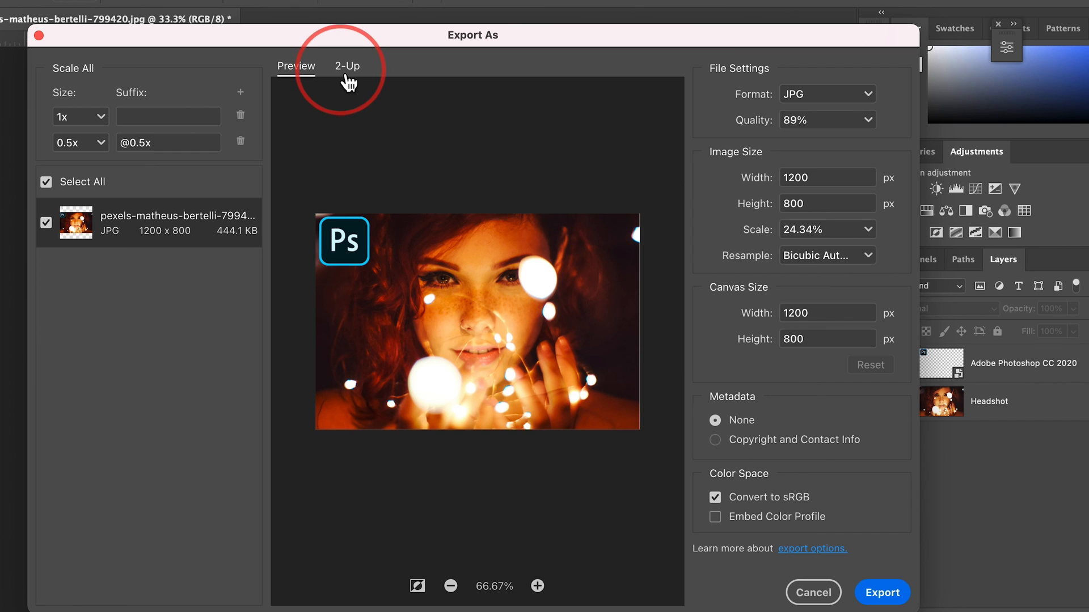
pyautogui.click(347, 65)
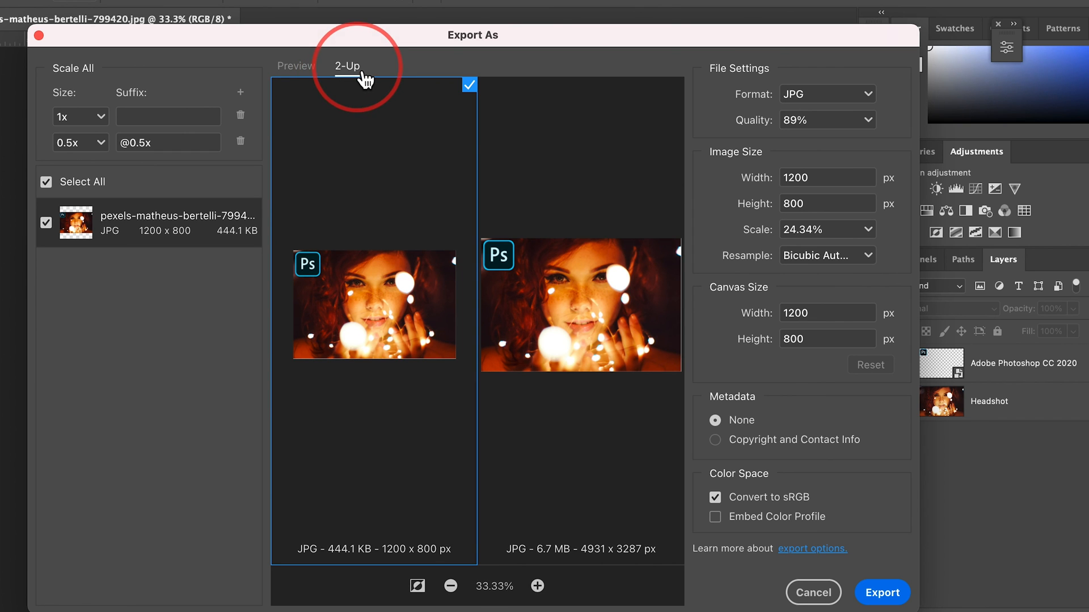
pyautogui.moveTo(535, 267)
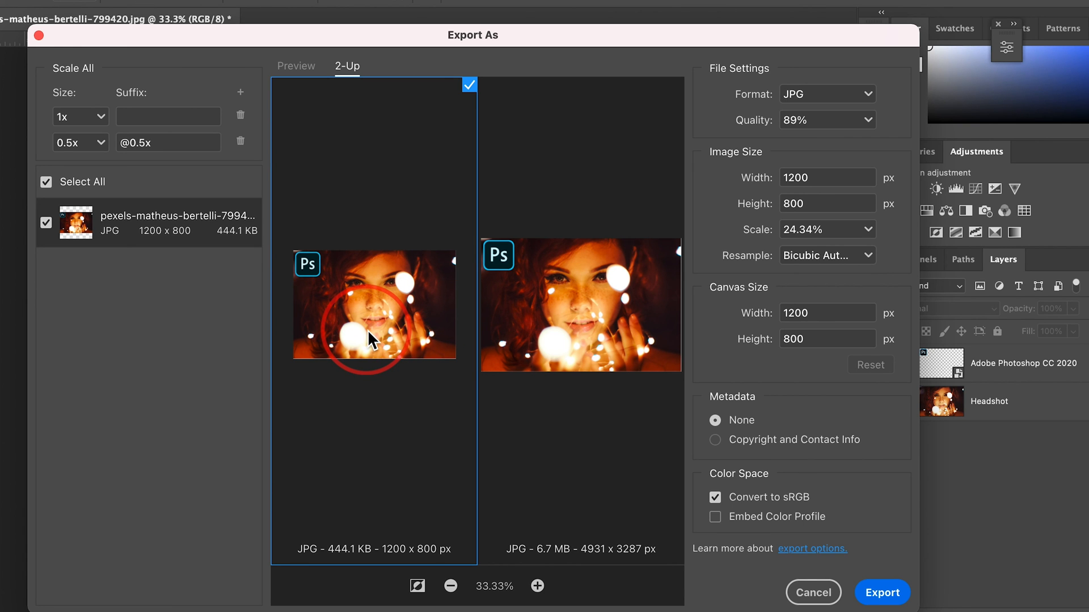
pyautogui.click(537, 586)
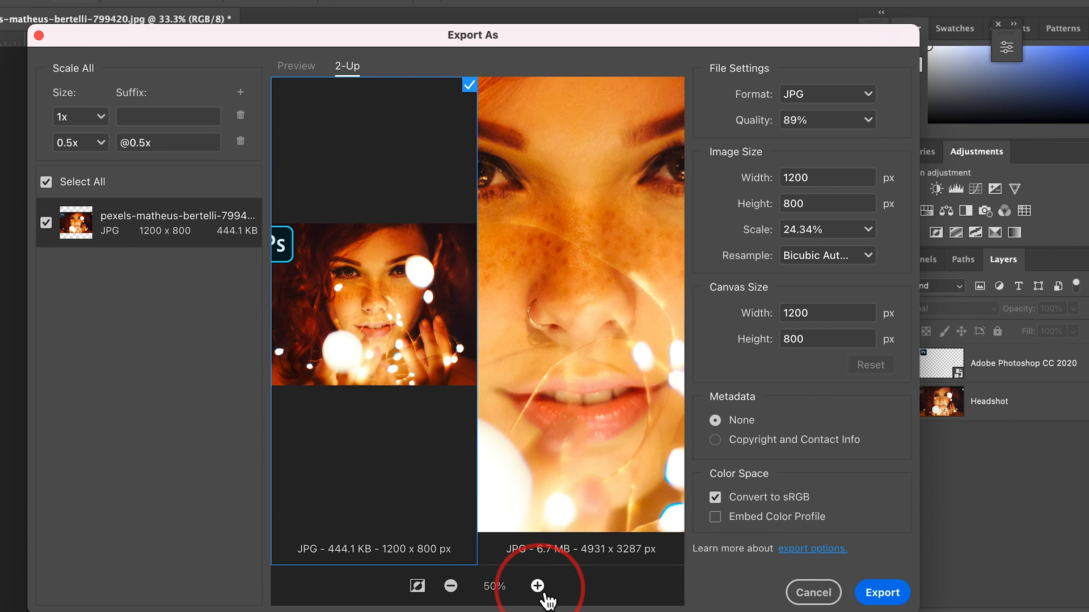
pyautogui.click(537, 587)
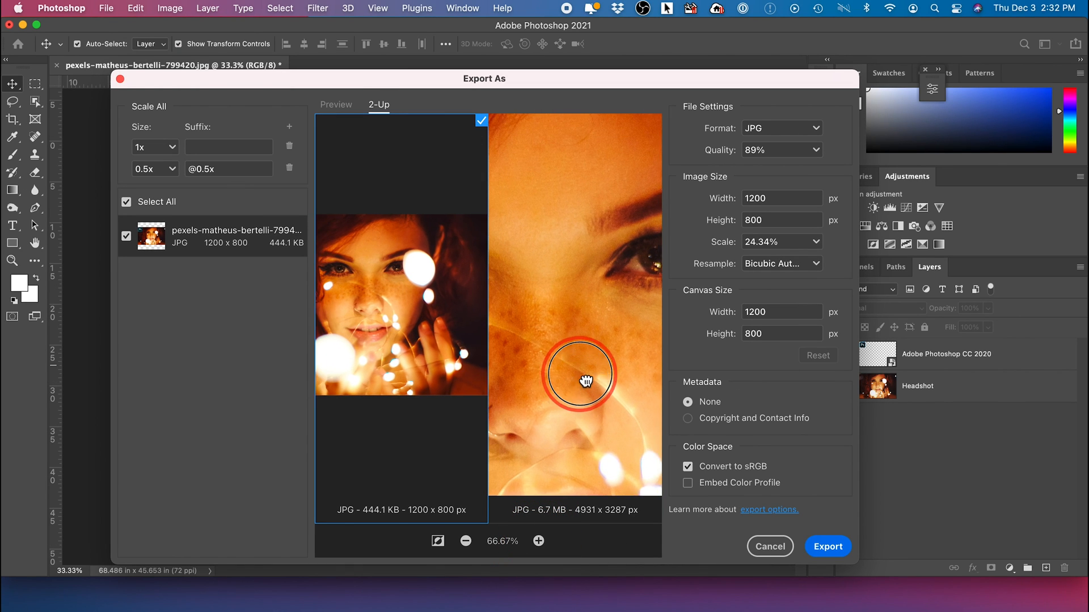
pyautogui.moveTo(584, 382); pyautogui.dragTo(674, 367)
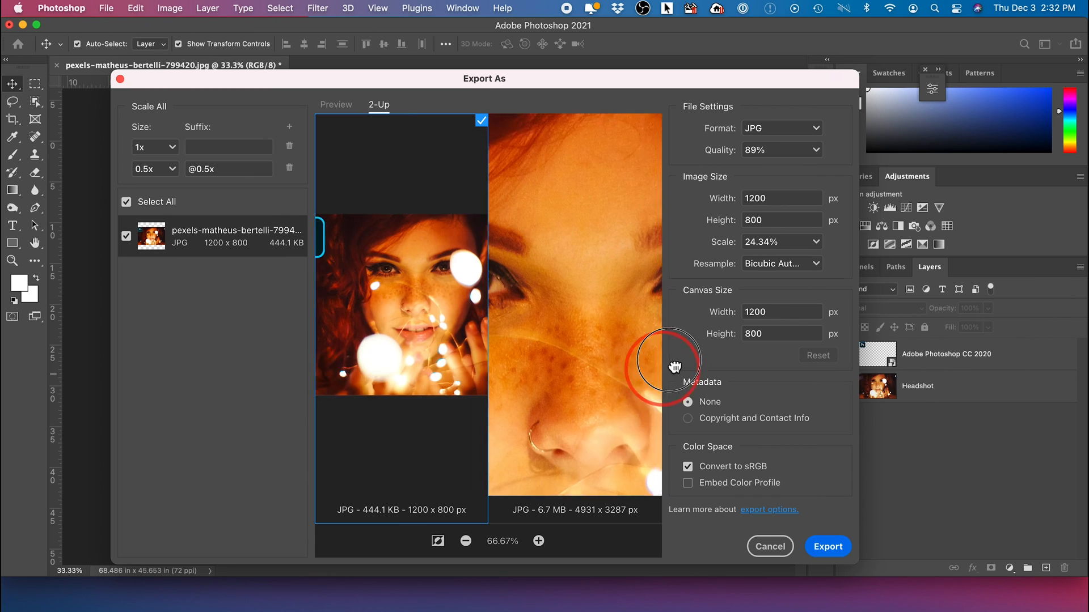
pyautogui.moveTo(674, 367); pyautogui.dragTo(458, 340)
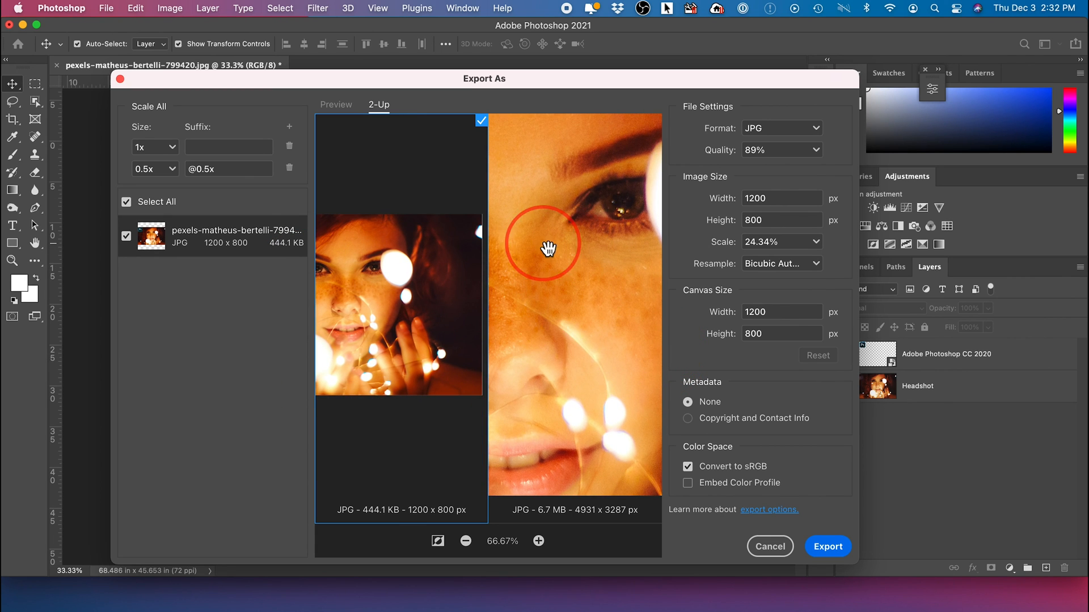
pyautogui.click(335, 105)
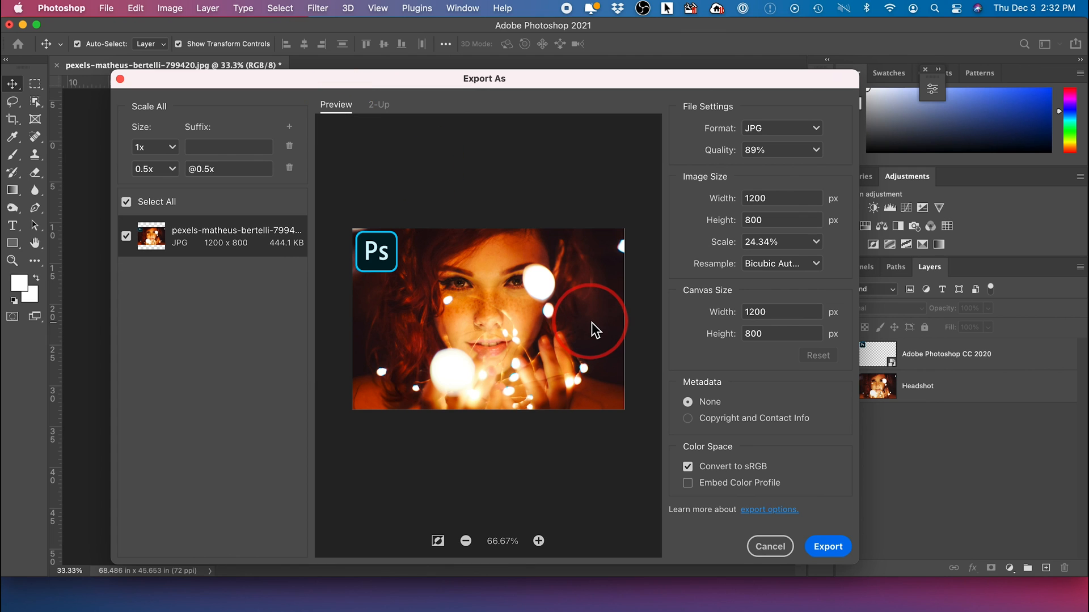
# Step: Close Export As and keep the status bar showing Document Dimensions (68.486 × 45.653 in)
pyautogui.click(769, 547)
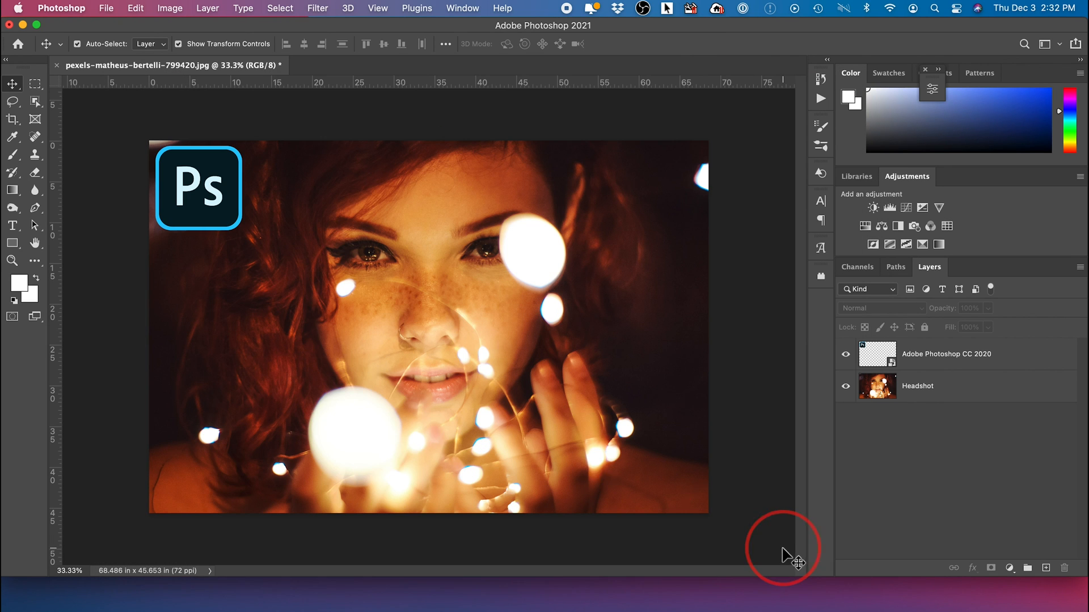
pyautogui.moveTo(393, 399)
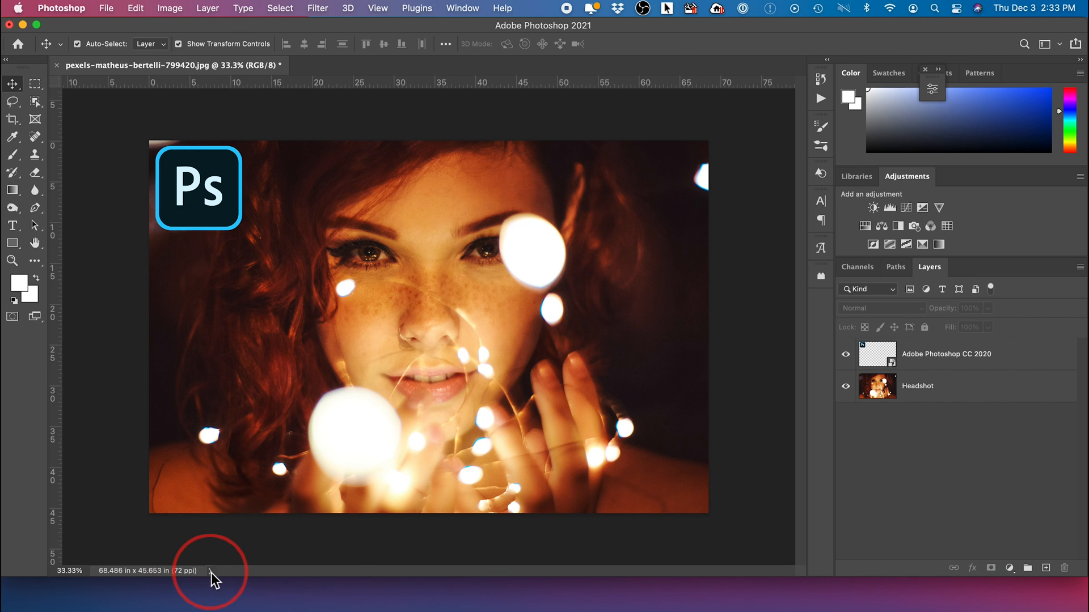
pyautogui.click(207, 571)
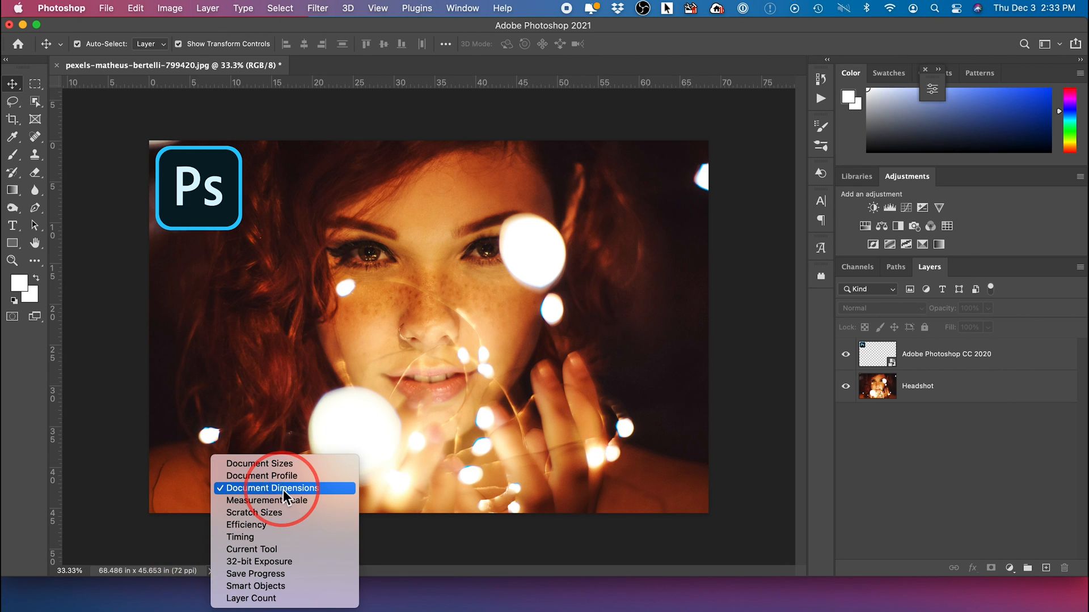
pyautogui.click(273, 489)
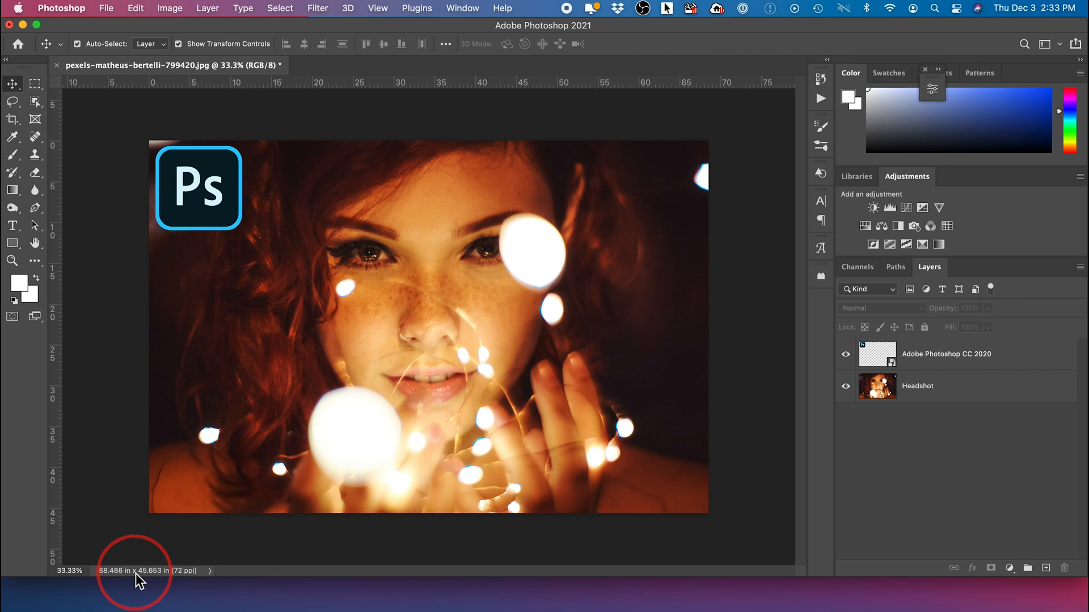